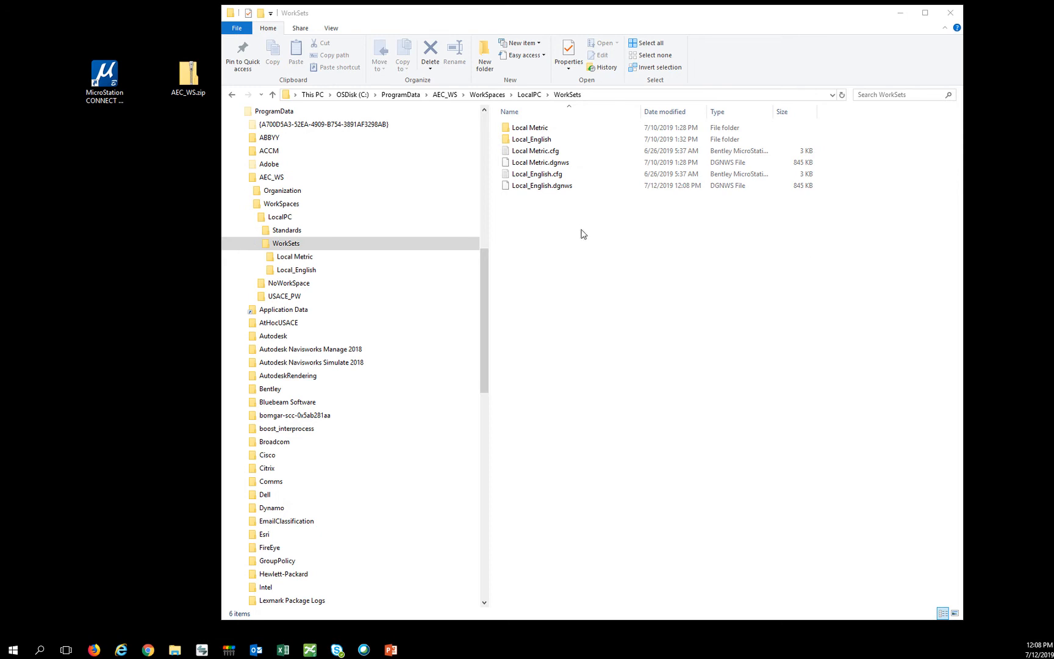
# Copy and paste the Local_English folder with its .cfg and .dgnws files
pyautogui.click(536, 173)
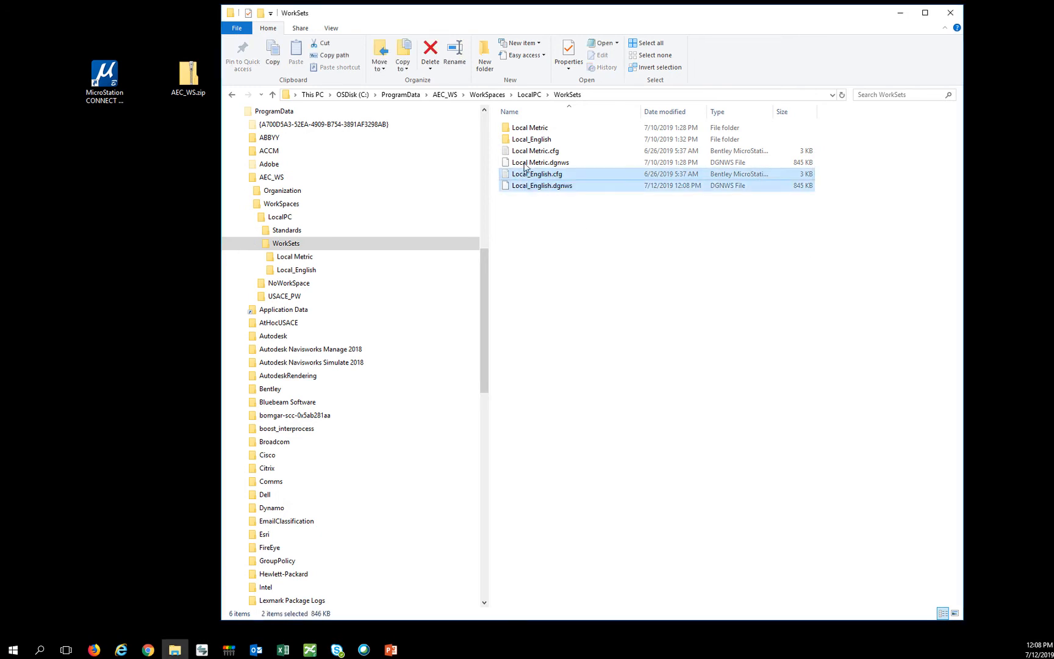
pyautogui.click(531, 139)
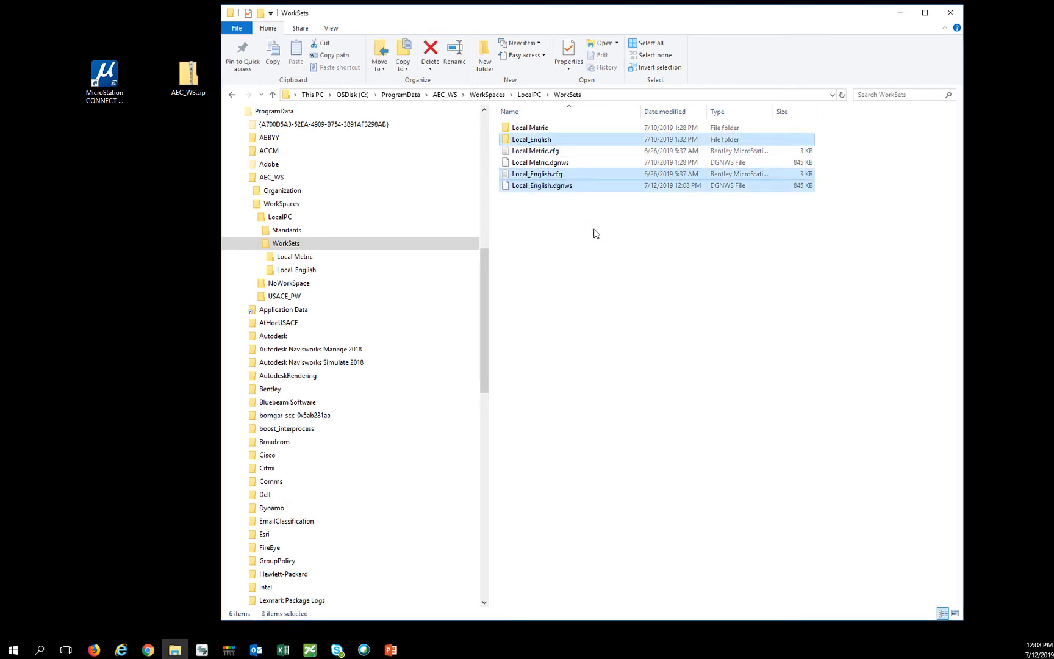
pyautogui.click(295, 50)
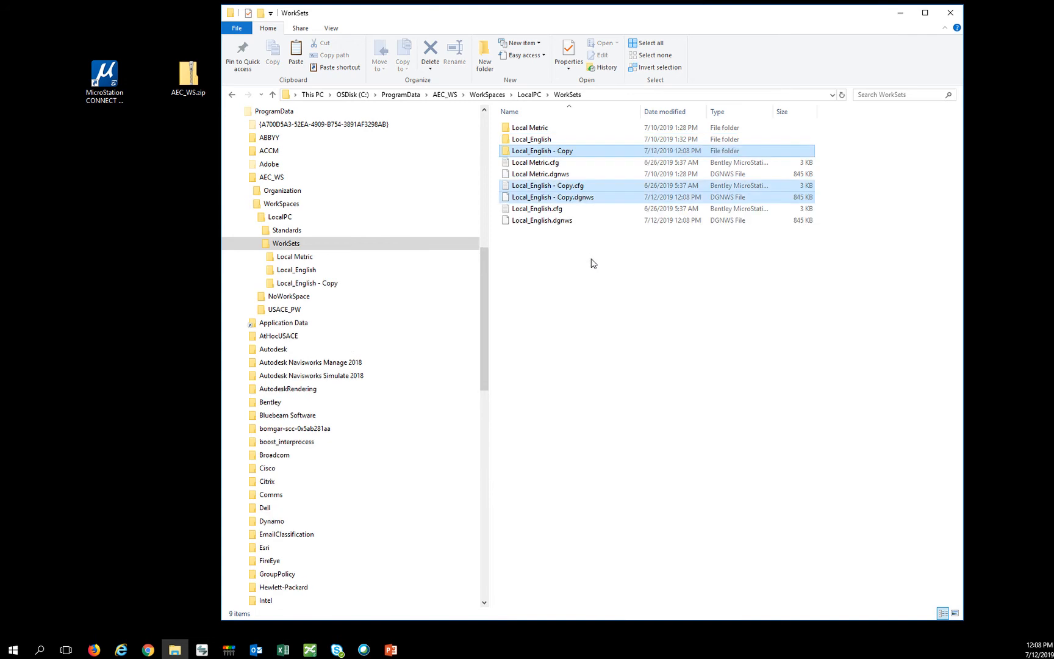
# Rename the copied configuration file to Renamed
pyautogui.click(548, 185)
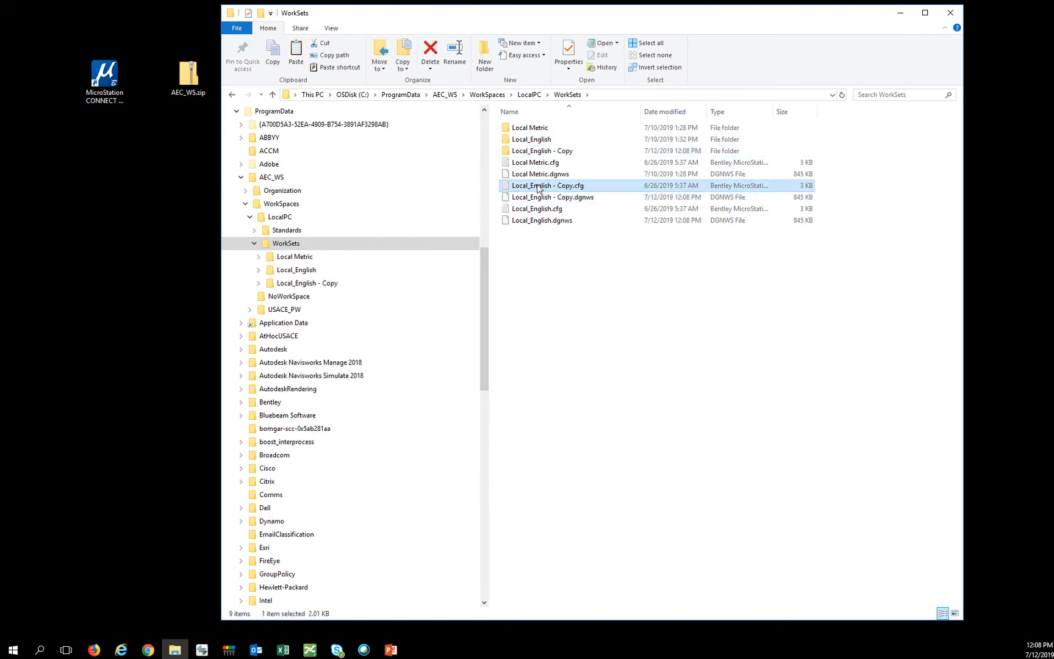
pyautogui.click(549, 186)
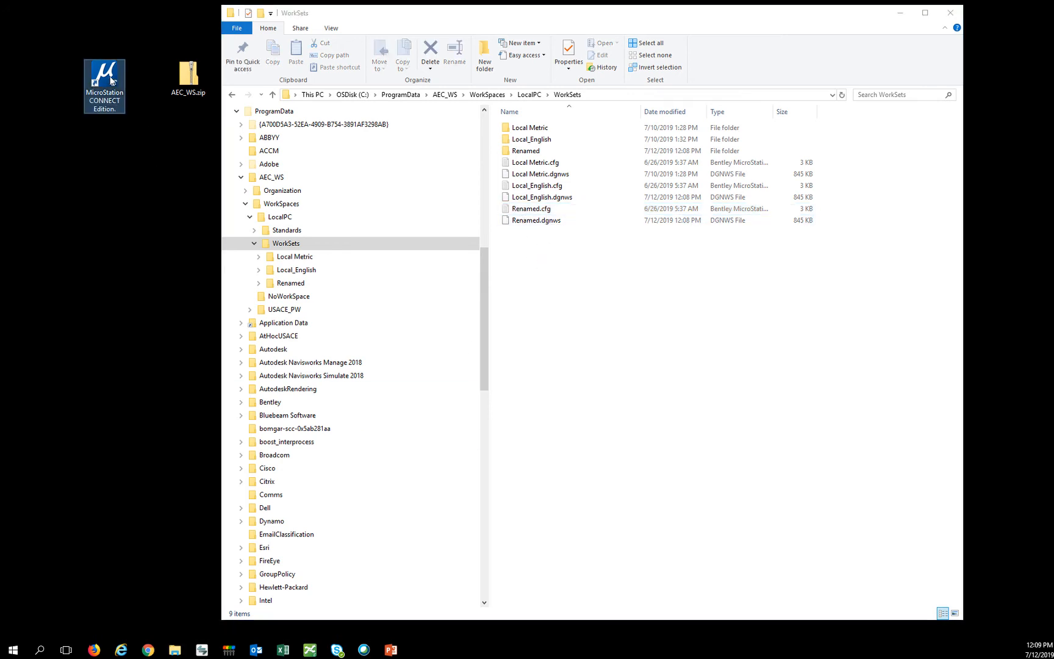
# Launch MicroStation and open test.dgn keeping the active LocalPC Renamed WorkSet at the mismatch alert
pyautogui.doubleClick(104, 69)
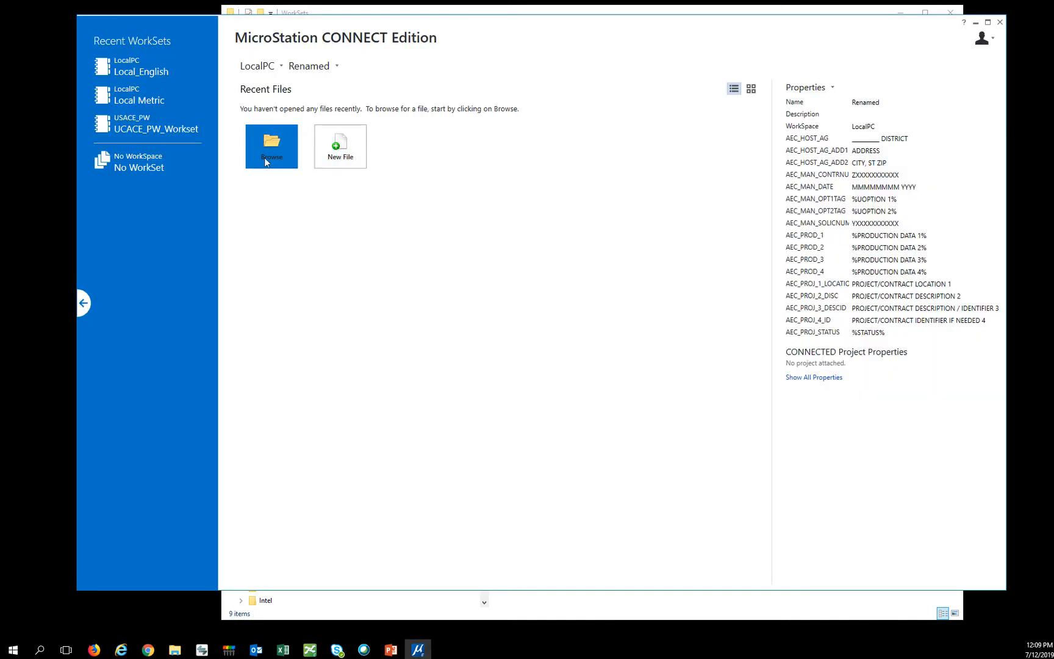
pyautogui.moveTo(683, 182)
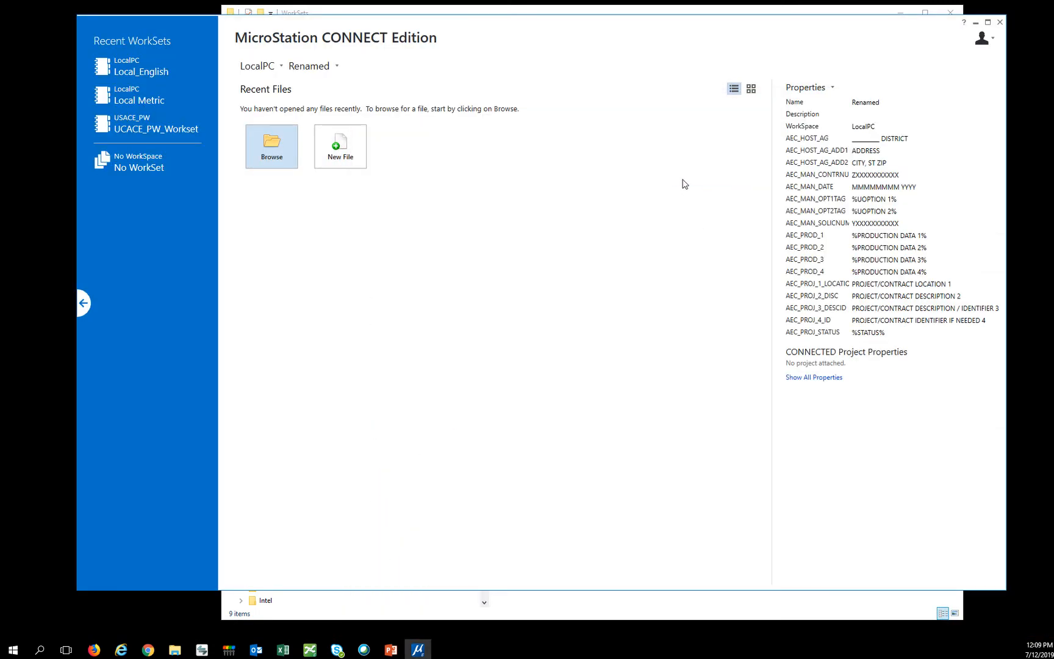
pyautogui.click(271, 142)
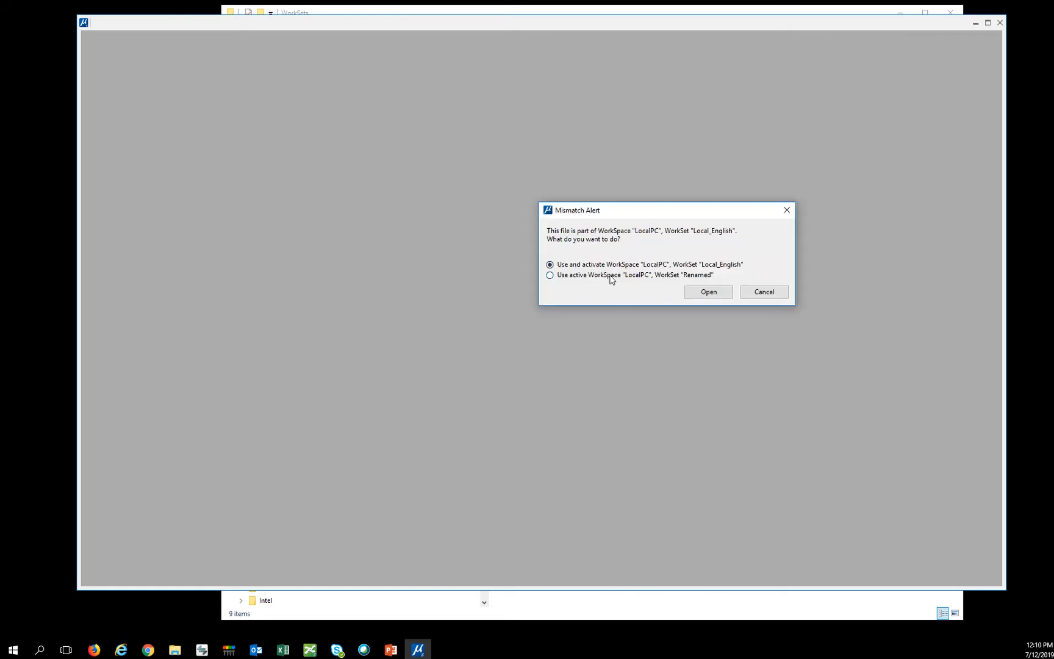
pyautogui.moveTo(654, 280)
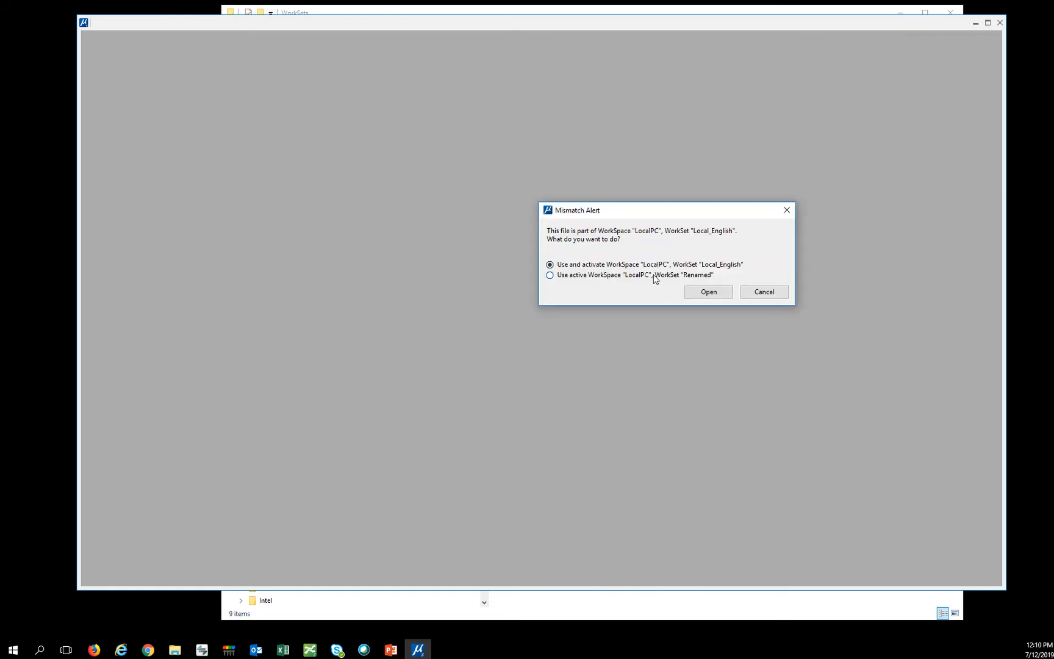
pyautogui.click(550, 275)
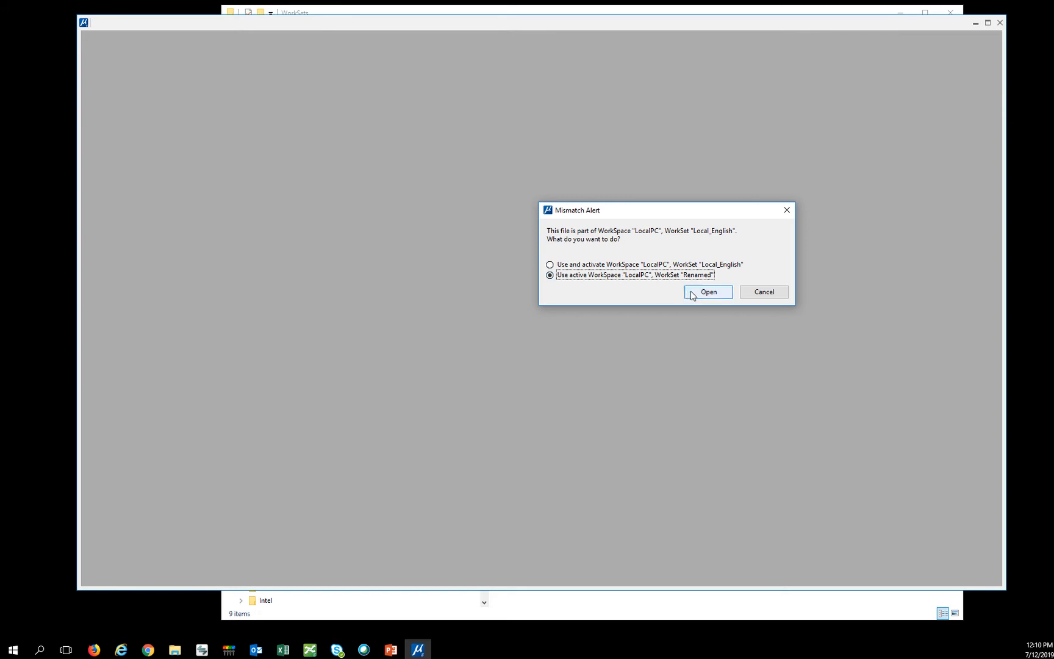
pyautogui.click(708, 291)
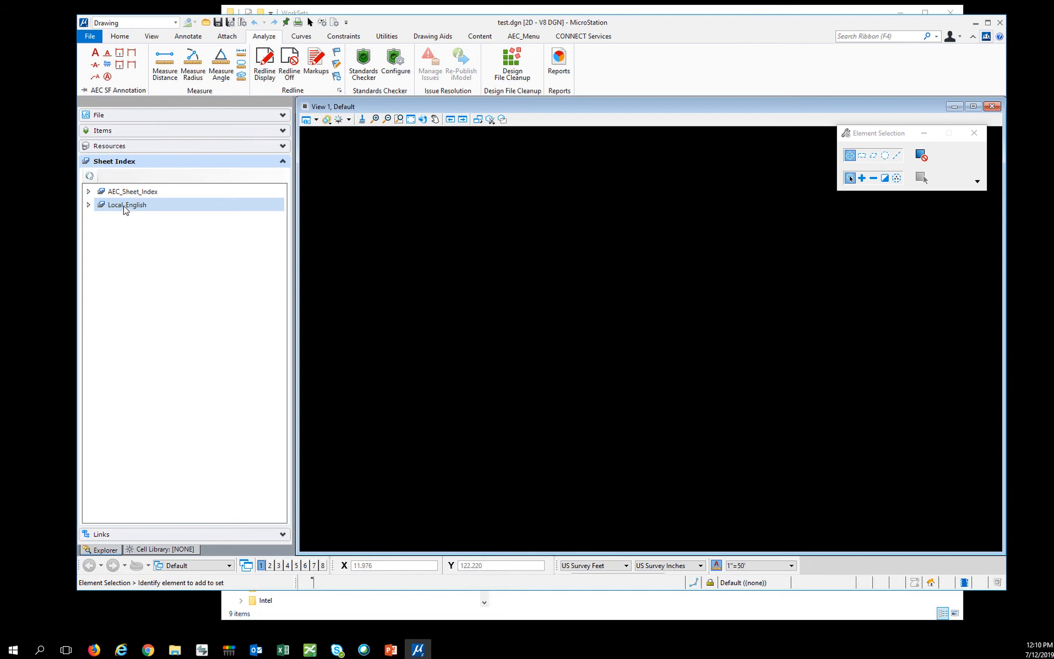
# Expand the Local_English sheet index to show its discipline folders
pyautogui.click(127, 205)
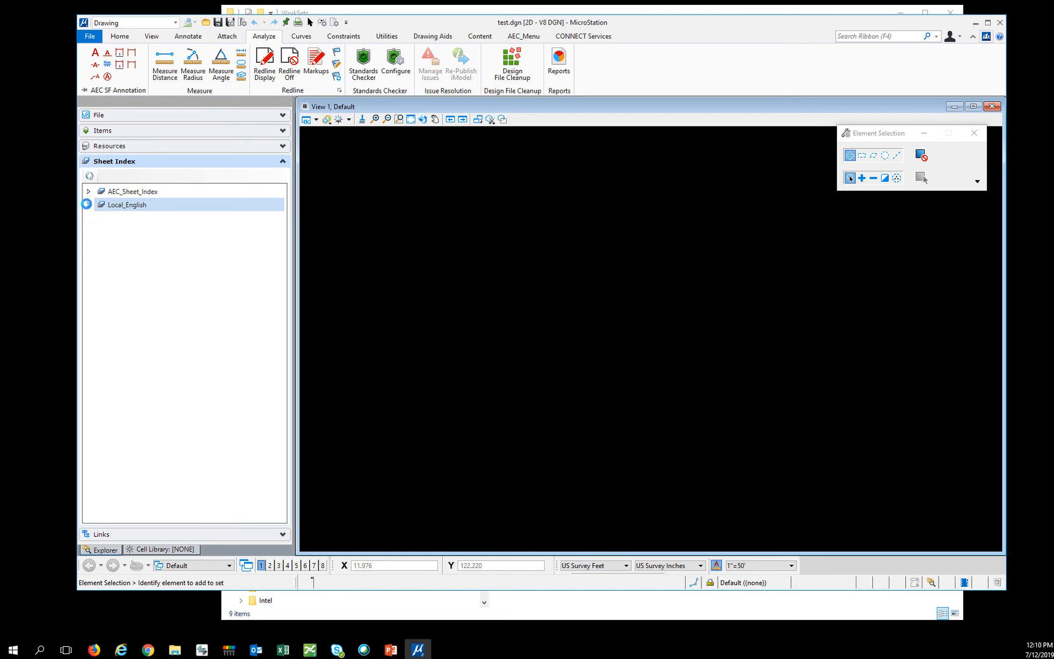
pyautogui.doubleClick(127, 205)
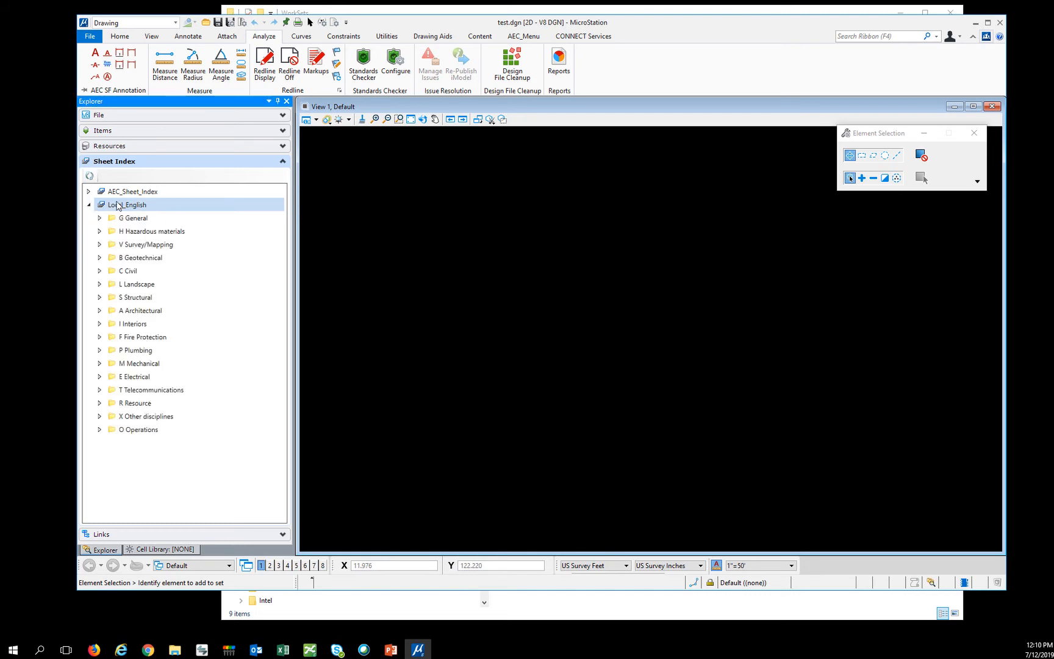
pyautogui.click(88, 205)
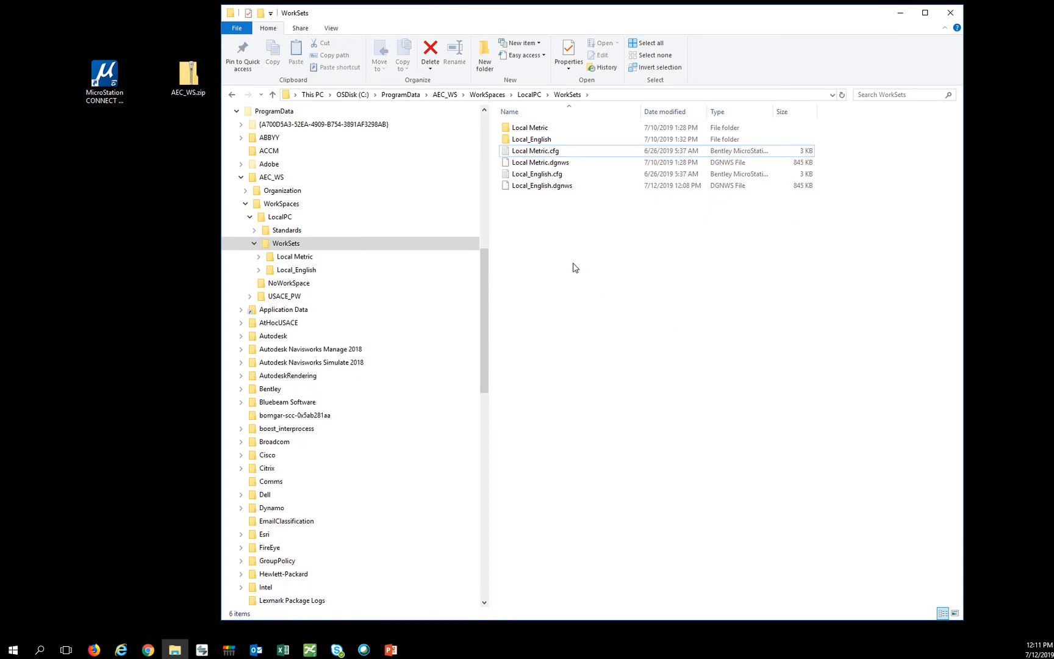
# Expand the USACE_PW WorkSpace folder to show its Standards and WorkSets folders
pyautogui.moveTo(575, 267); pyautogui.dragTo(523, 194)
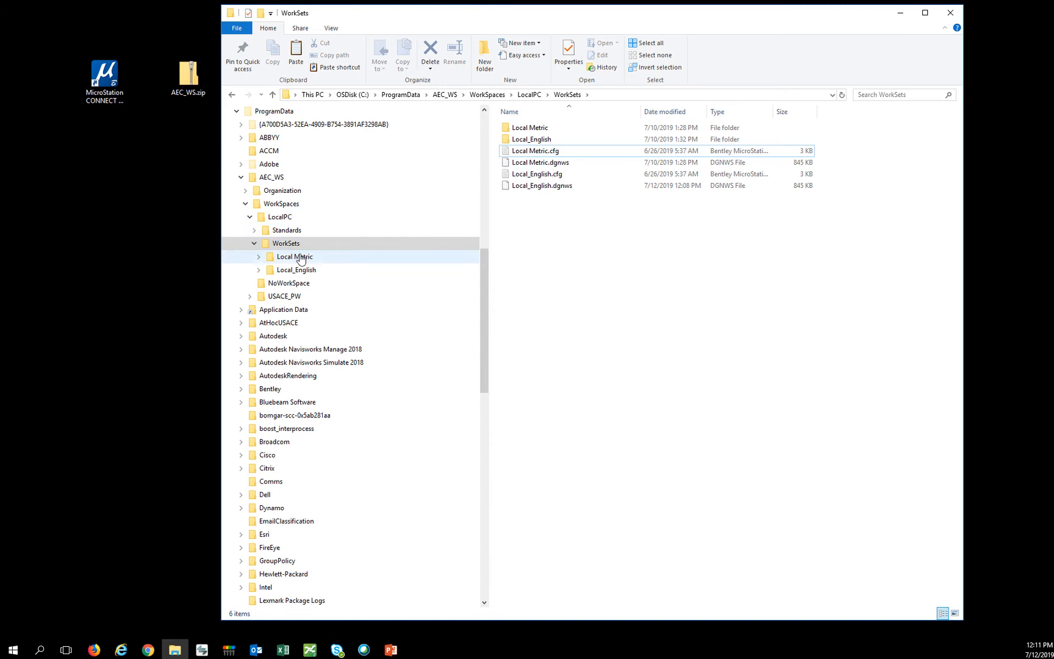
pyautogui.click(240, 295)
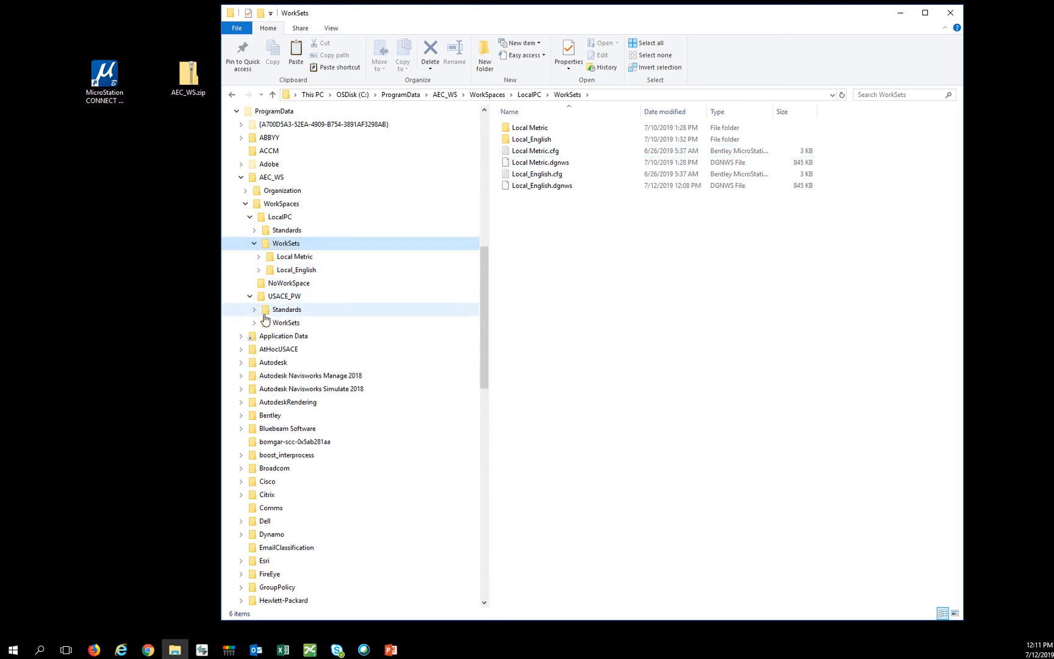
pyautogui.click(285, 322)
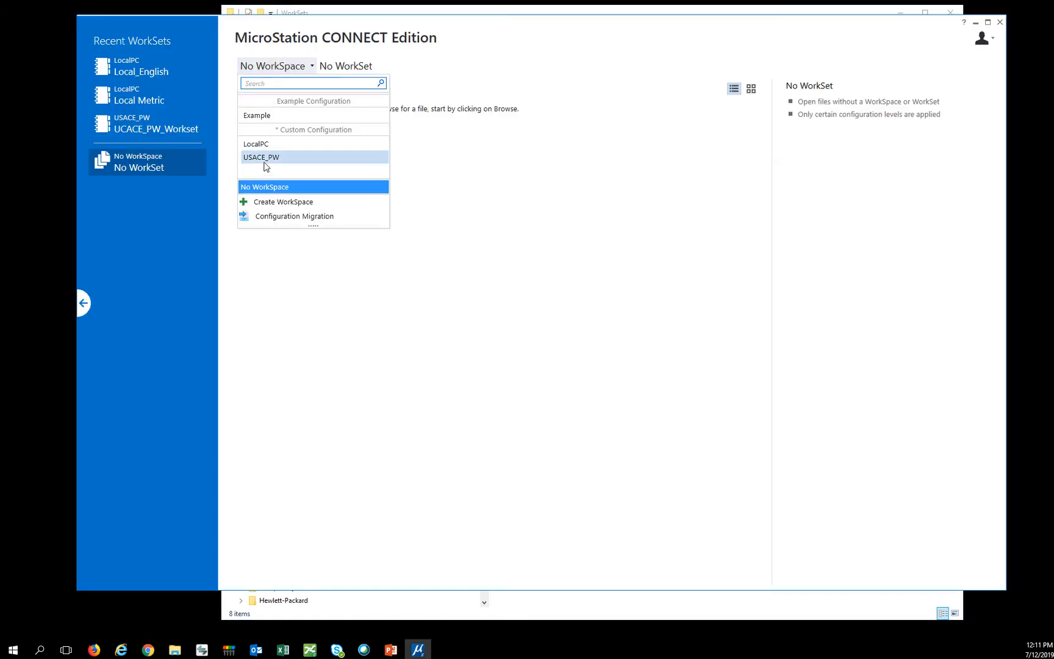
# Activate USACE_PW with Local_English, dismiss the missing-path alert and show all WorkSet properties
pyautogui.click(261, 156)
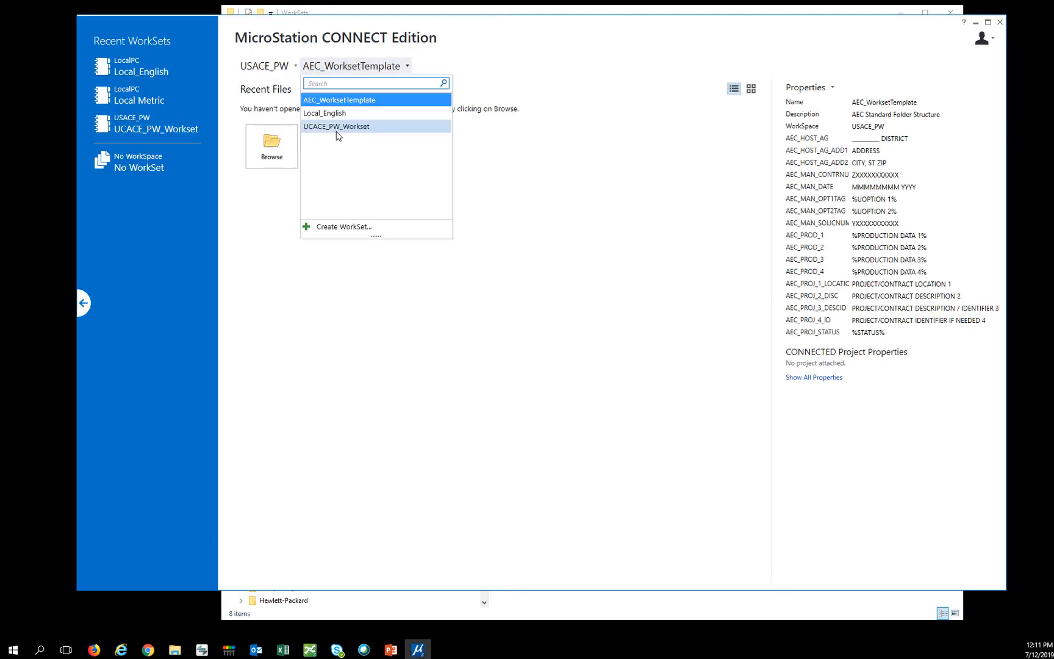
pyautogui.click(325, 114)
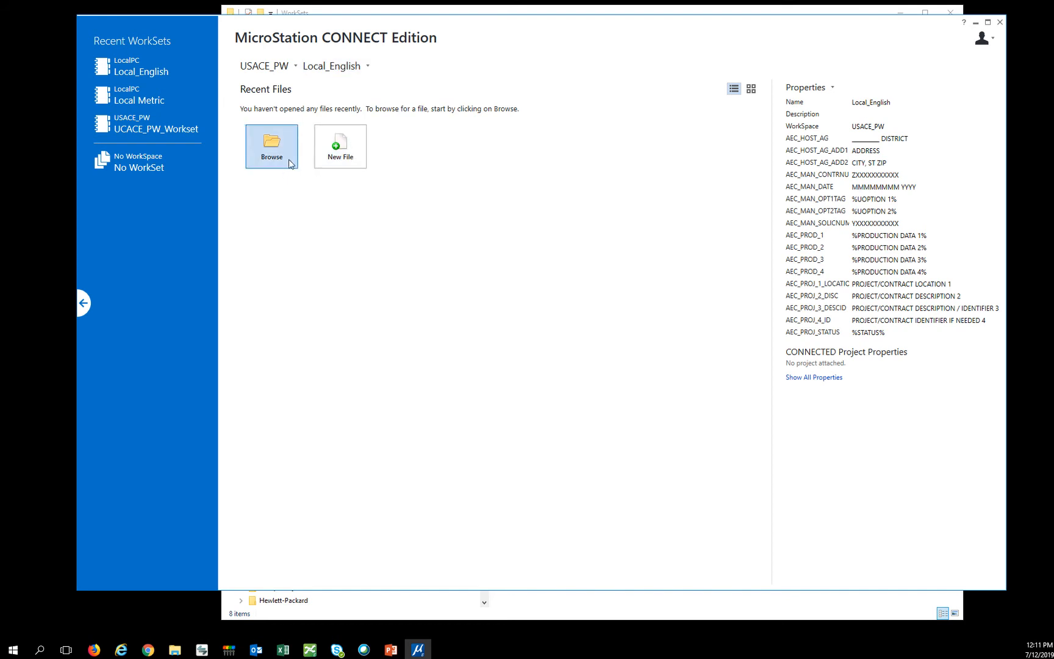
pyautogui.click(271, 143)
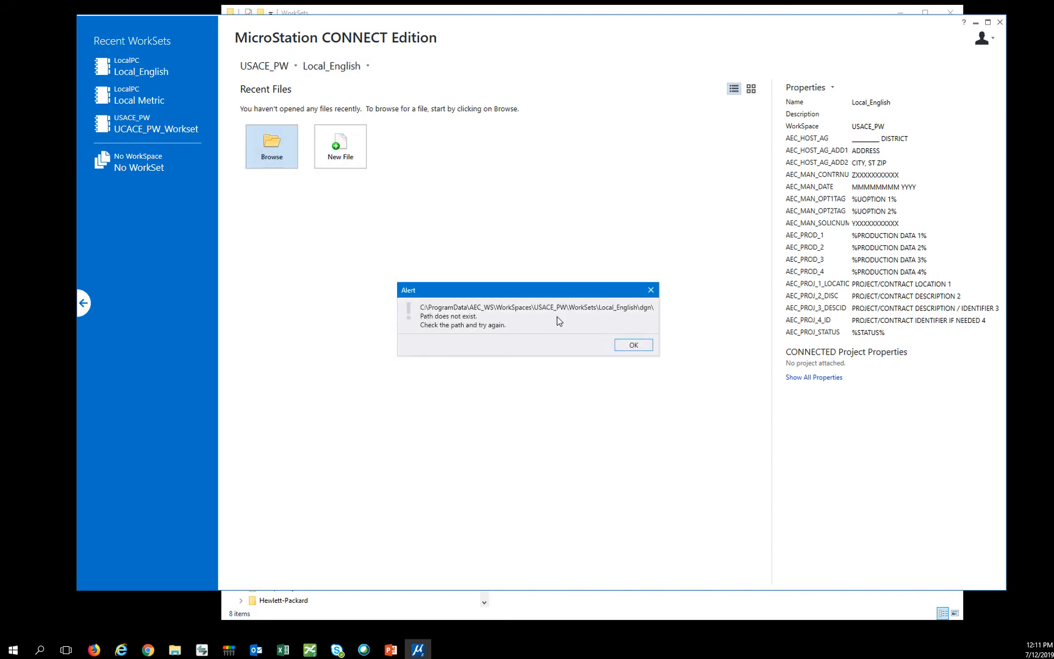
pyautogui.moveTo(589, 326)
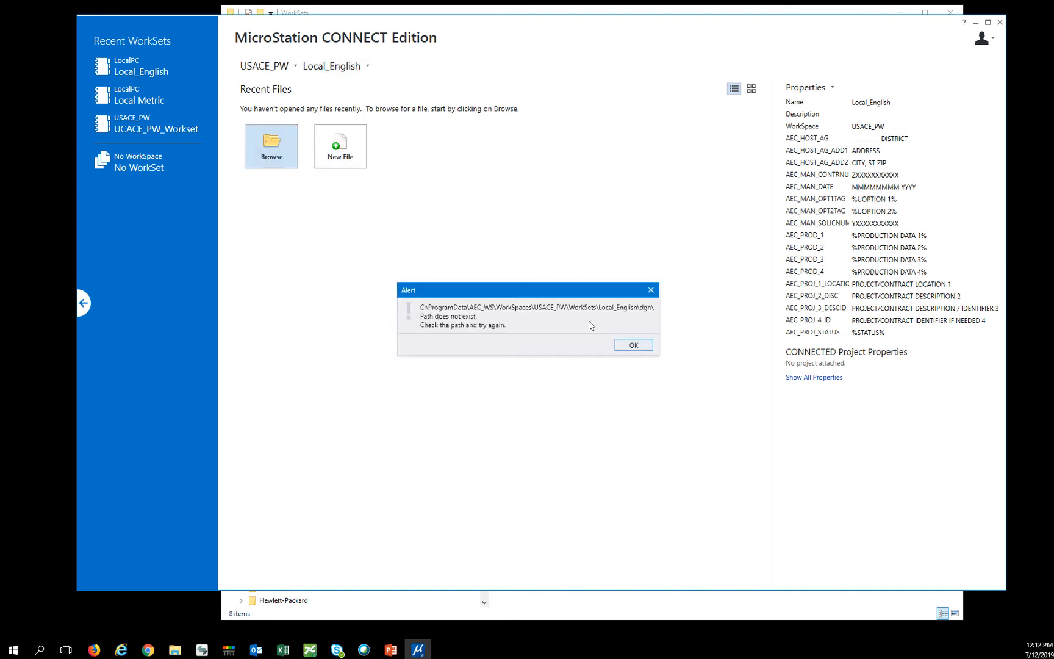
pyautogui.click(632, 344)
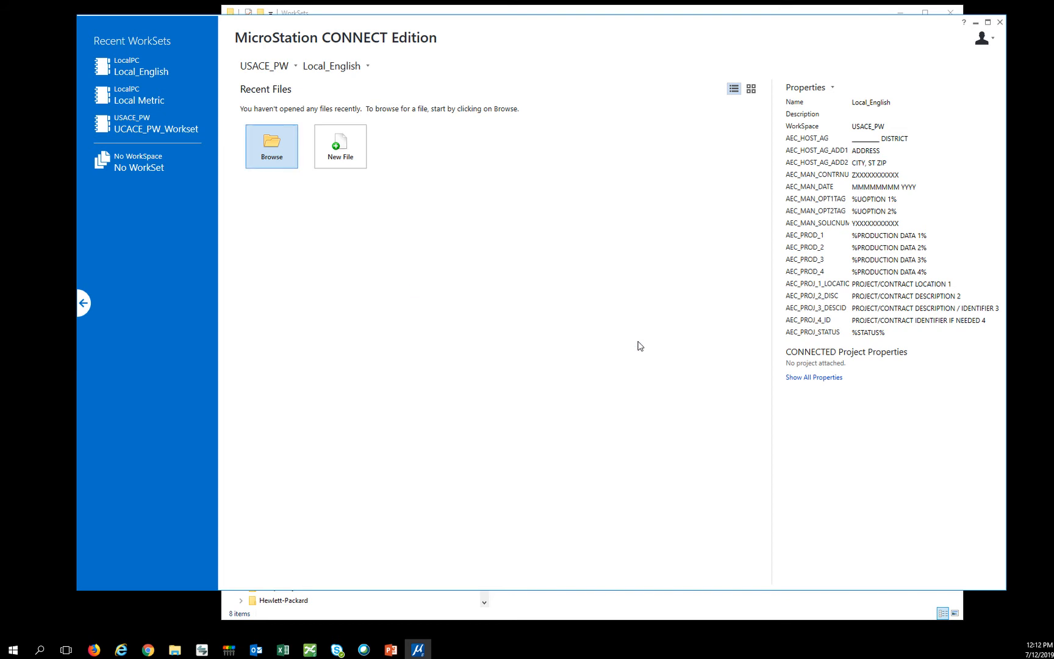
pyautogui.click(814, 377)
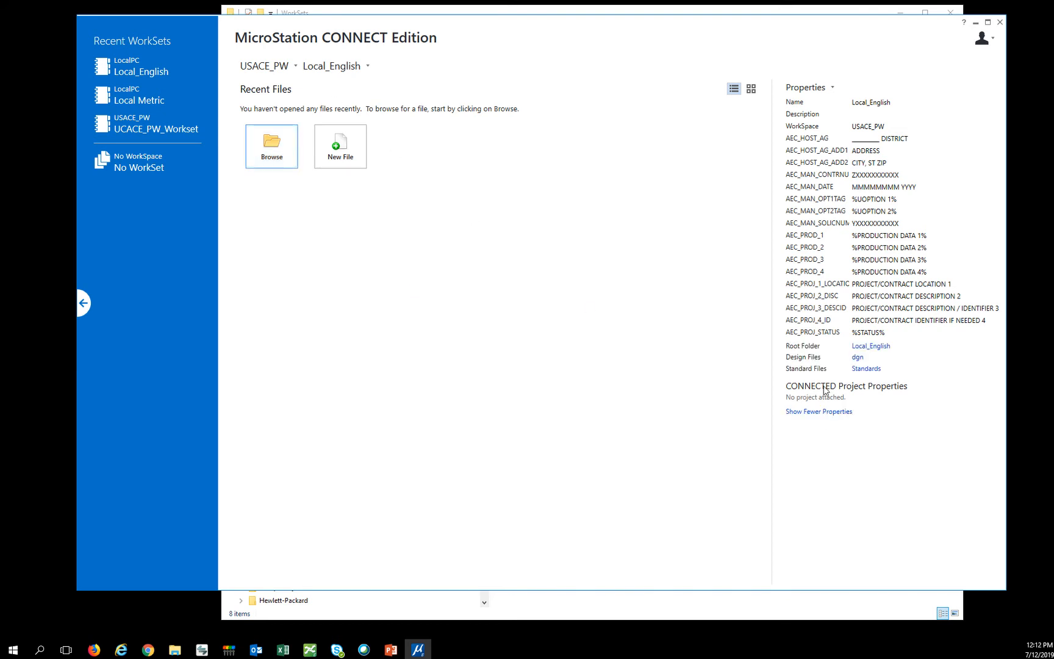
pyautogui.moveTo(535, 254)
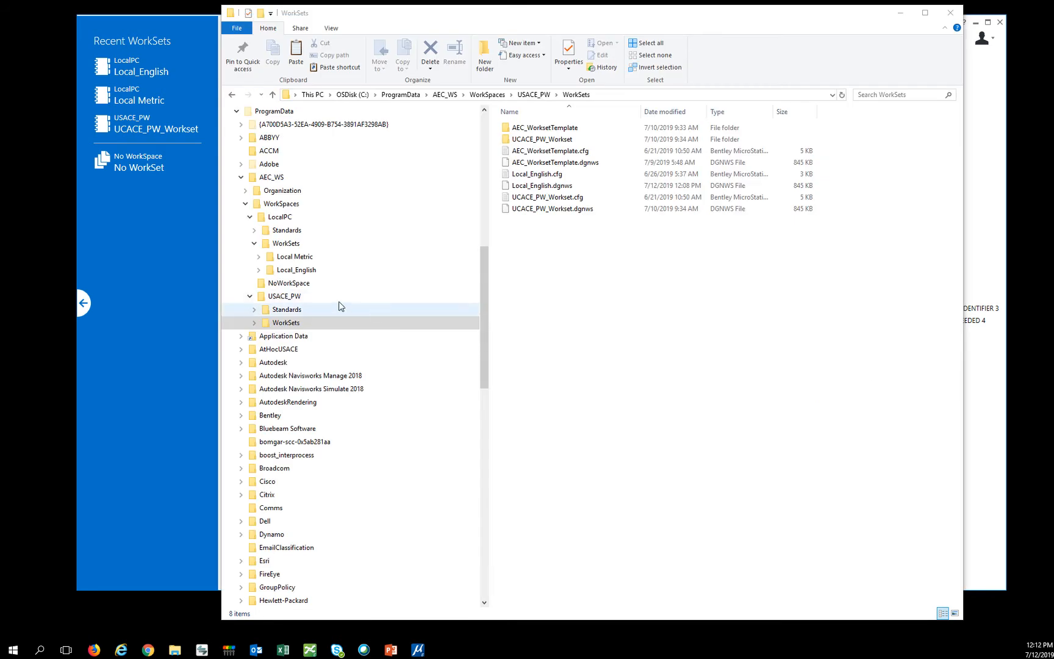
# Copy Local_English folder, .cfg and .dgnws from LocalPC WorkSets into USACE_PW WorkSets
pyautogui.click(295, 270)
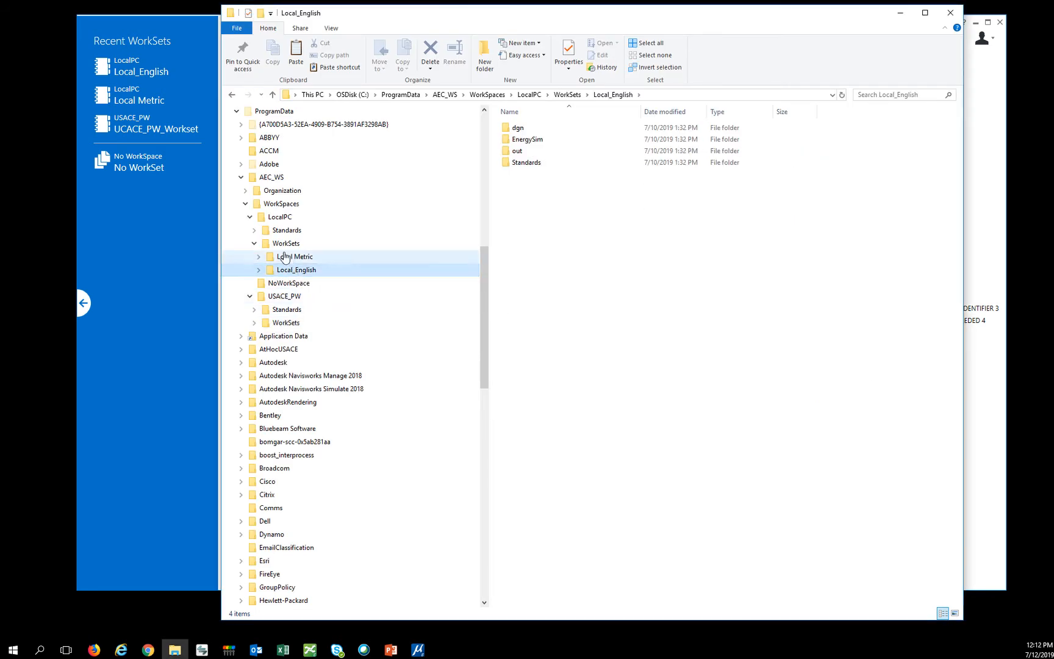
pyautogui.click(286, 243)
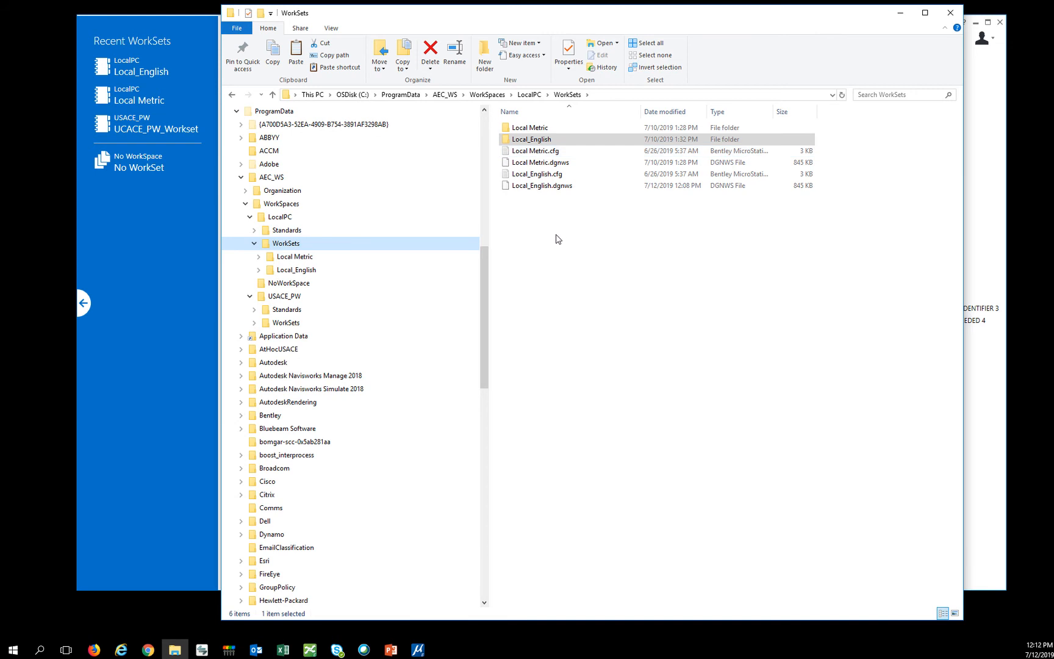
pyautogui.click(287, 322)
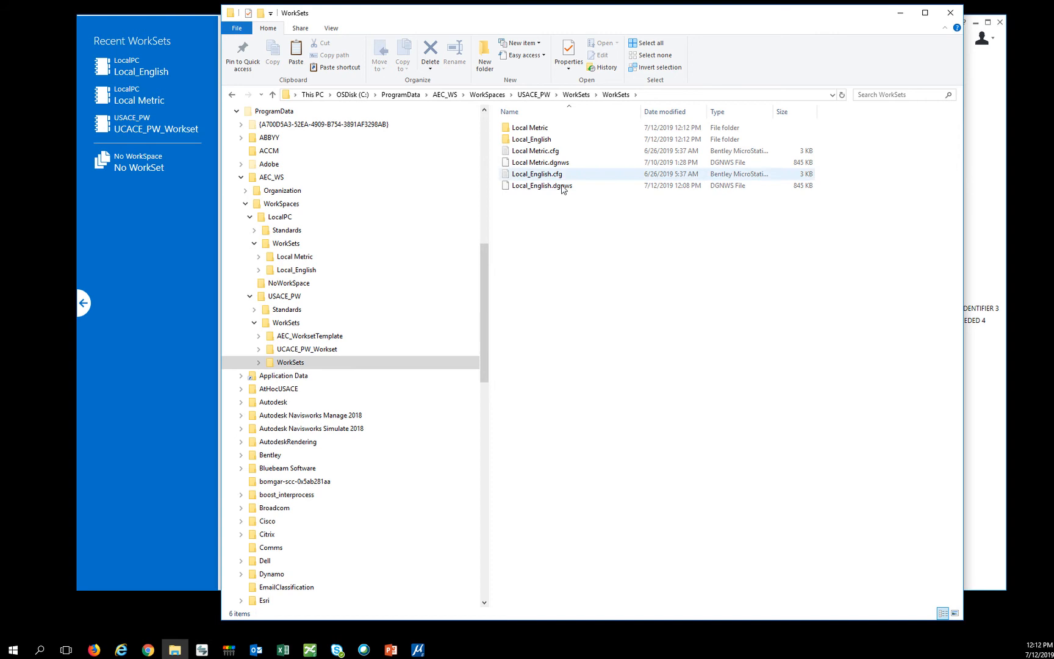
pyautogui.click(291, 362)
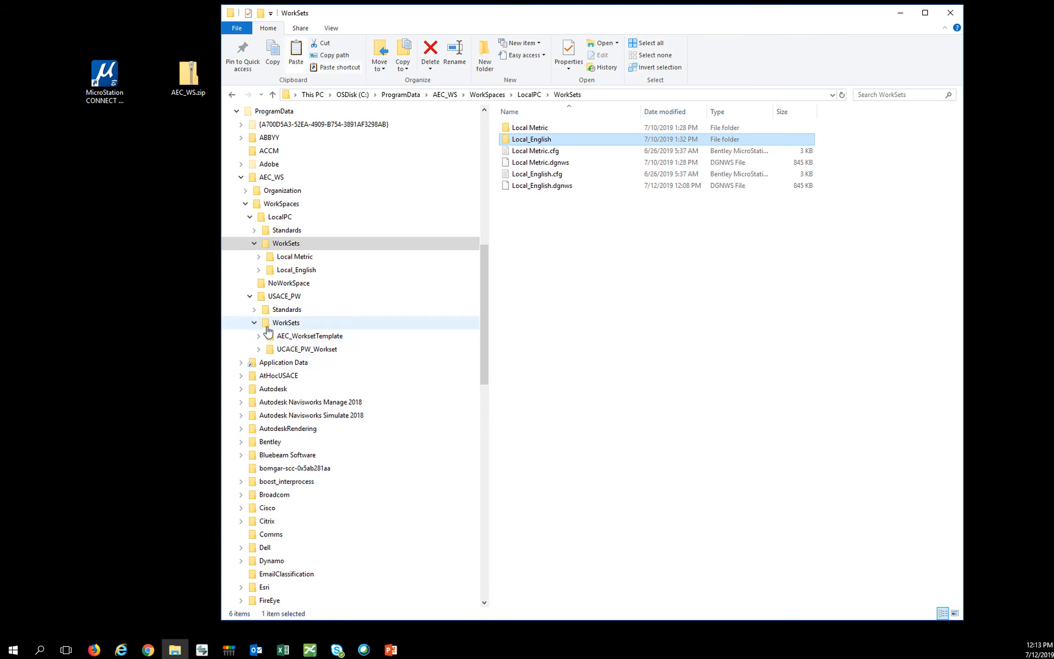
pyautogui.click(285, 322)
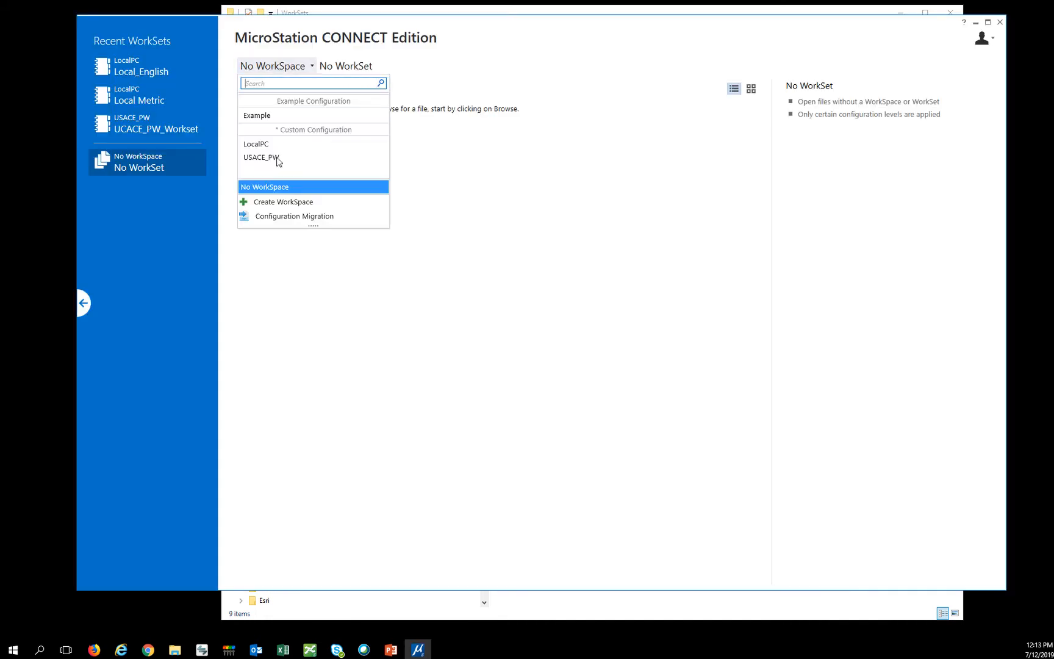
pyautogui.moveTo(297, 150)
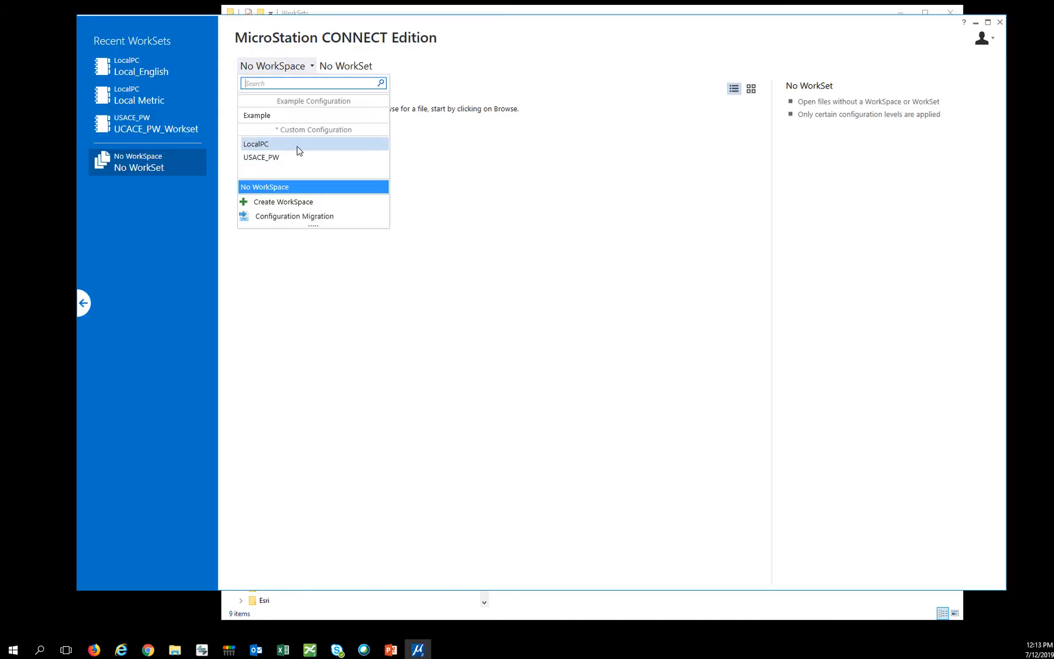
# Activate USACE_PW with Local_English, show all its properties and browse for a design file
pyautogui.click(261, 157)
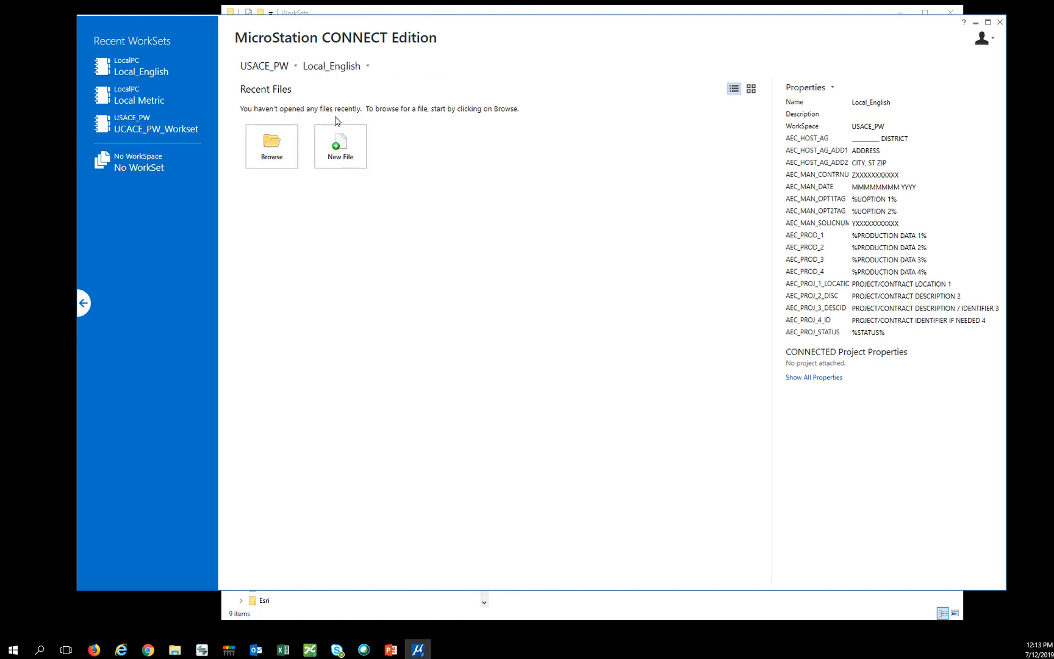
pyautogui.click(813, 377)
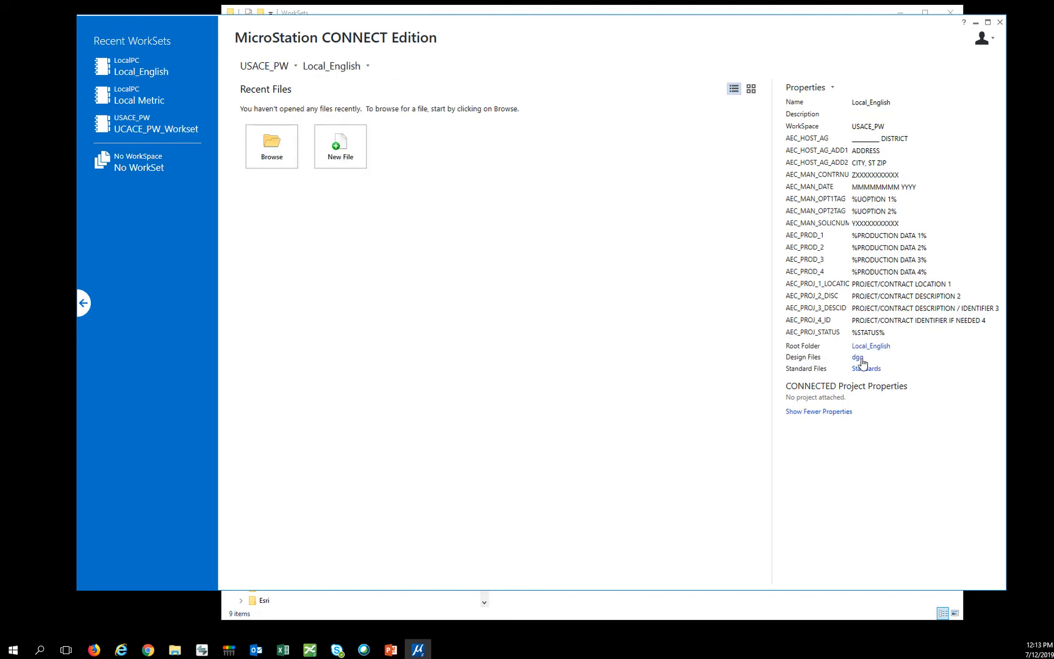
pyautogui.click(856, 358)
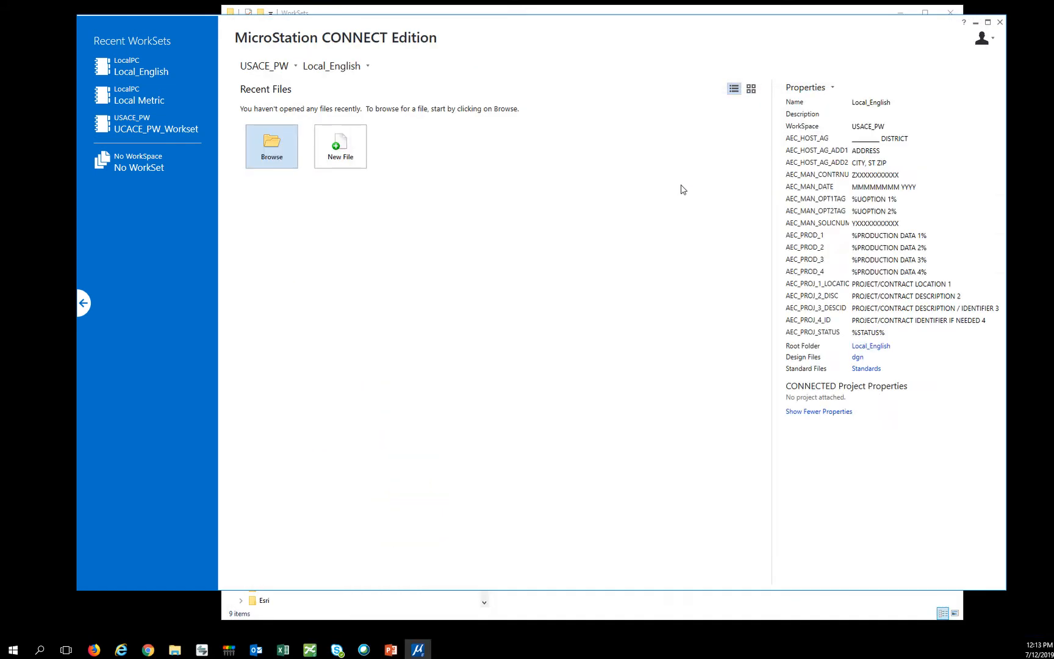
pyautogui.click(271, 147)
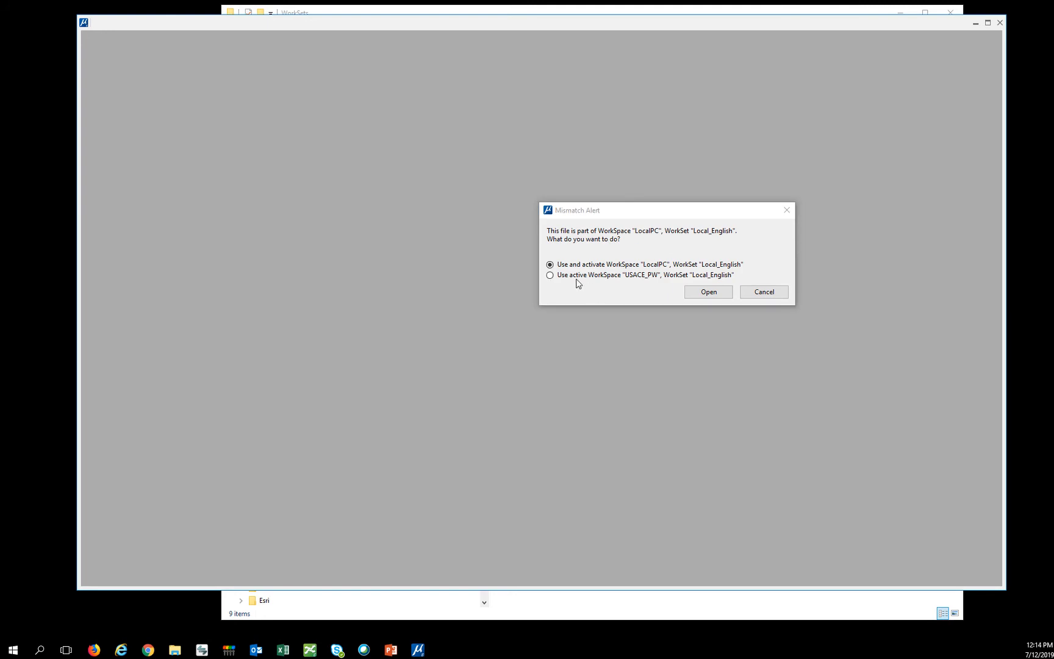
# Open test.dgn under the active USACE_PW WorkSpace and expand Local_English with its G General category
pyautogui.click(550, 274)
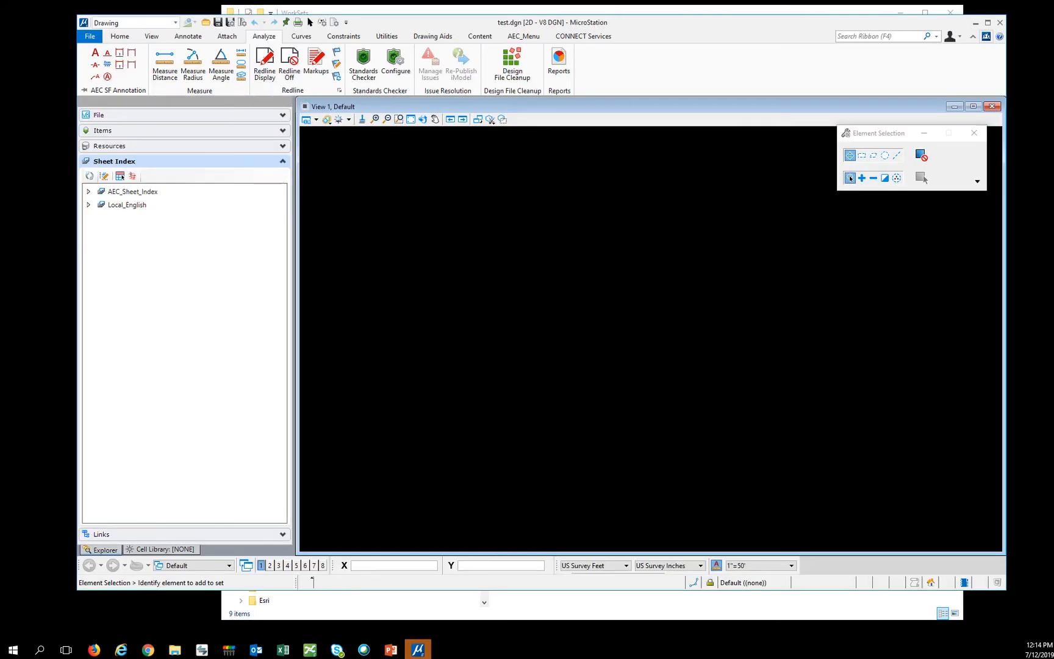
pyautogui.click(127, 205)
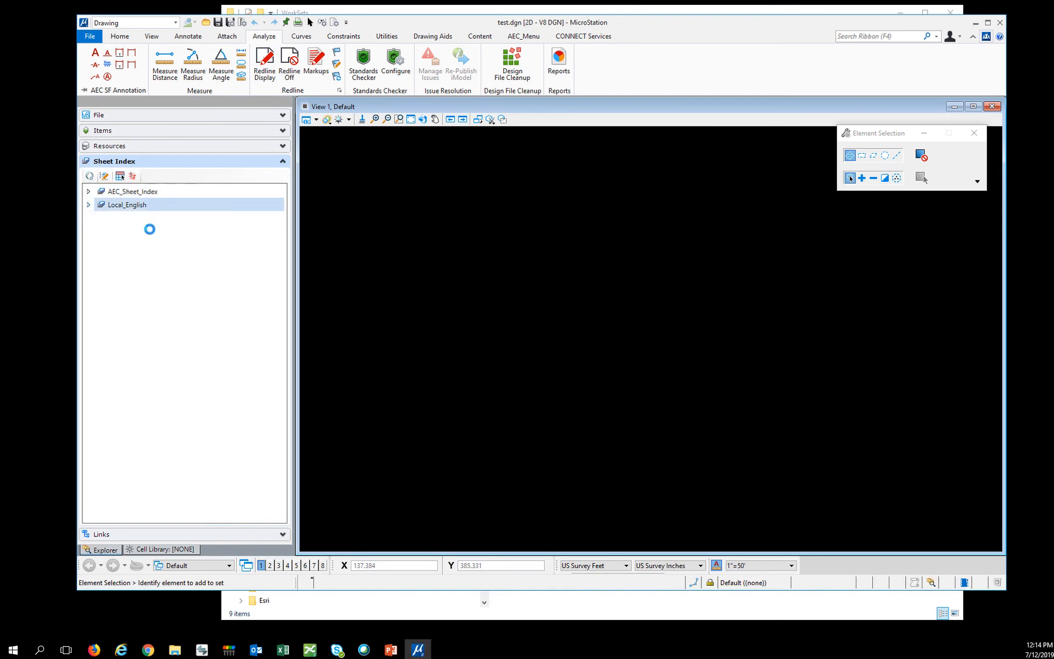
pyautogui.click(88, 205)
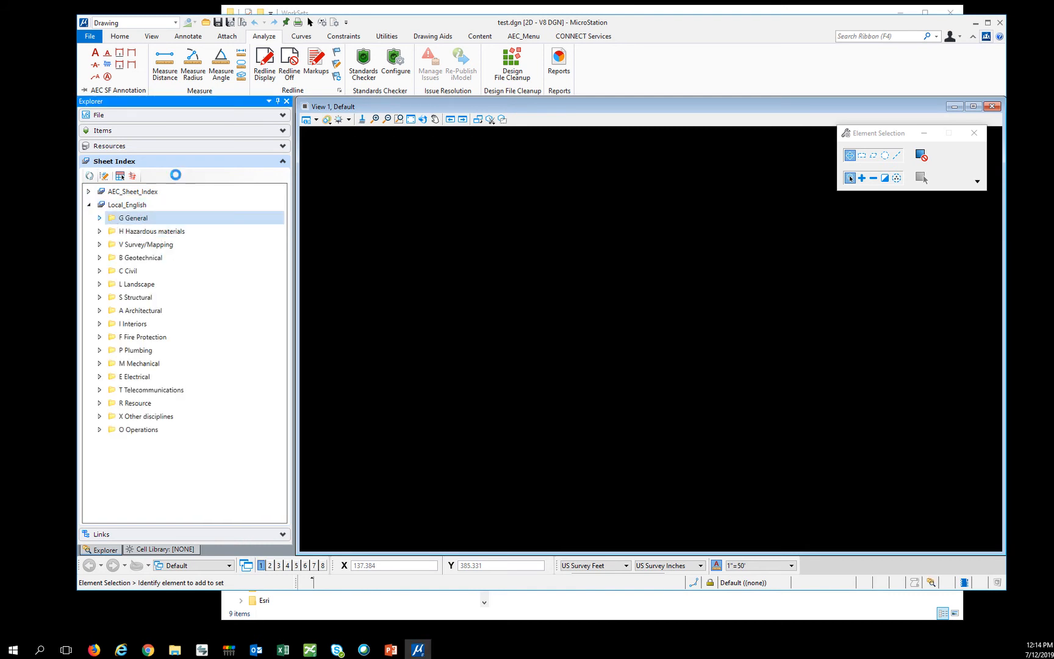
pyautogui.click(99, 219)
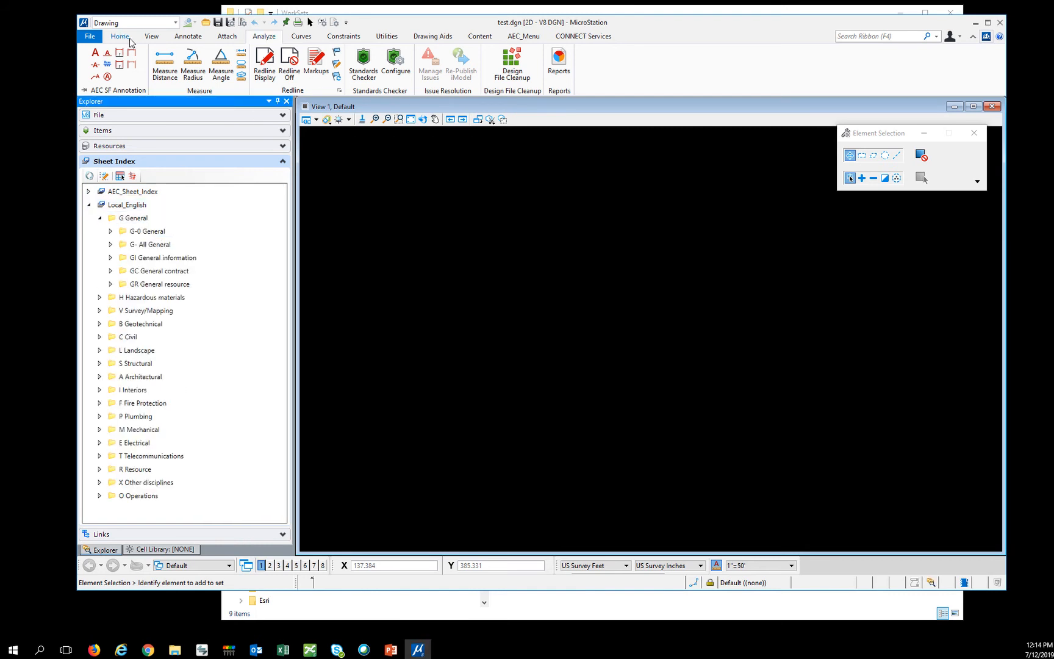
pyautogui.click(119, 37)
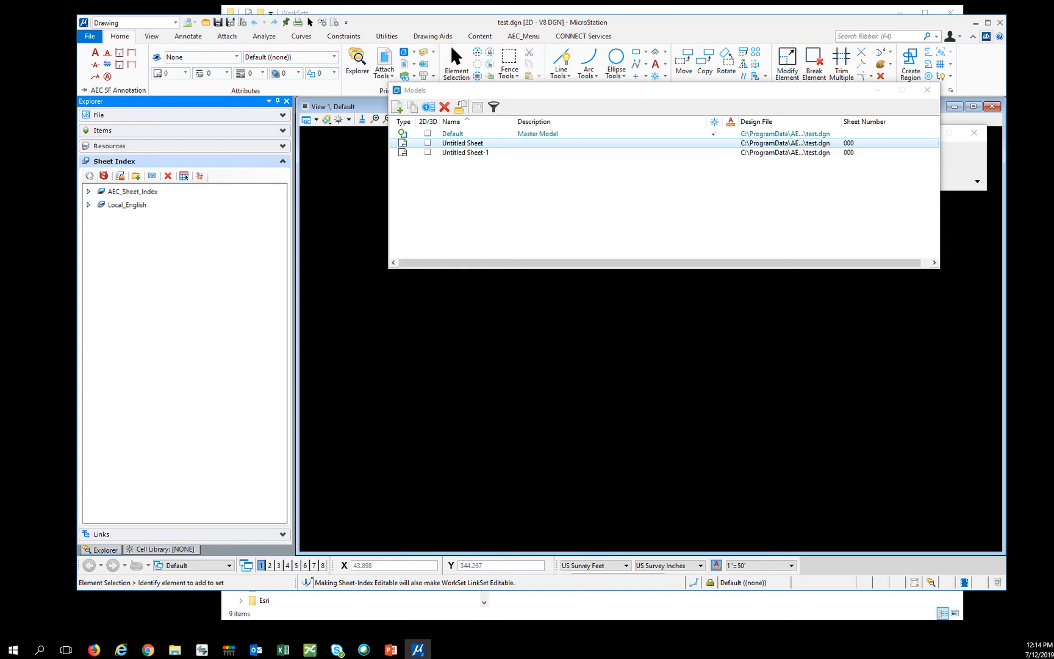
# Re-expand the Local_English sheet index categories after returning to the Home tools
pyautogui.click(127, 205)
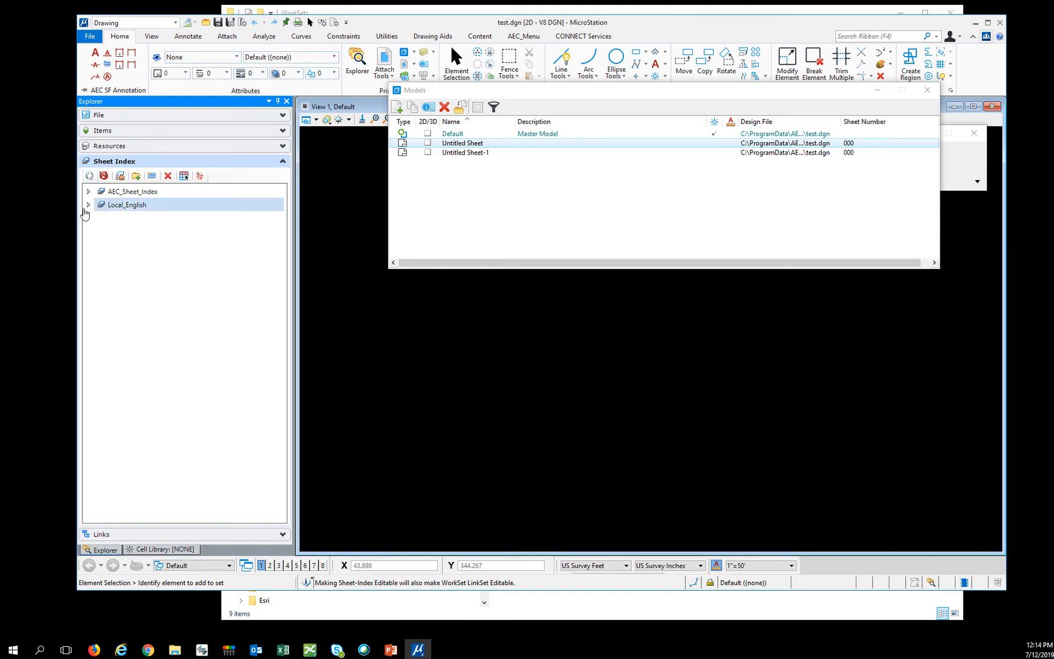
pyautogui.click(88, 205)
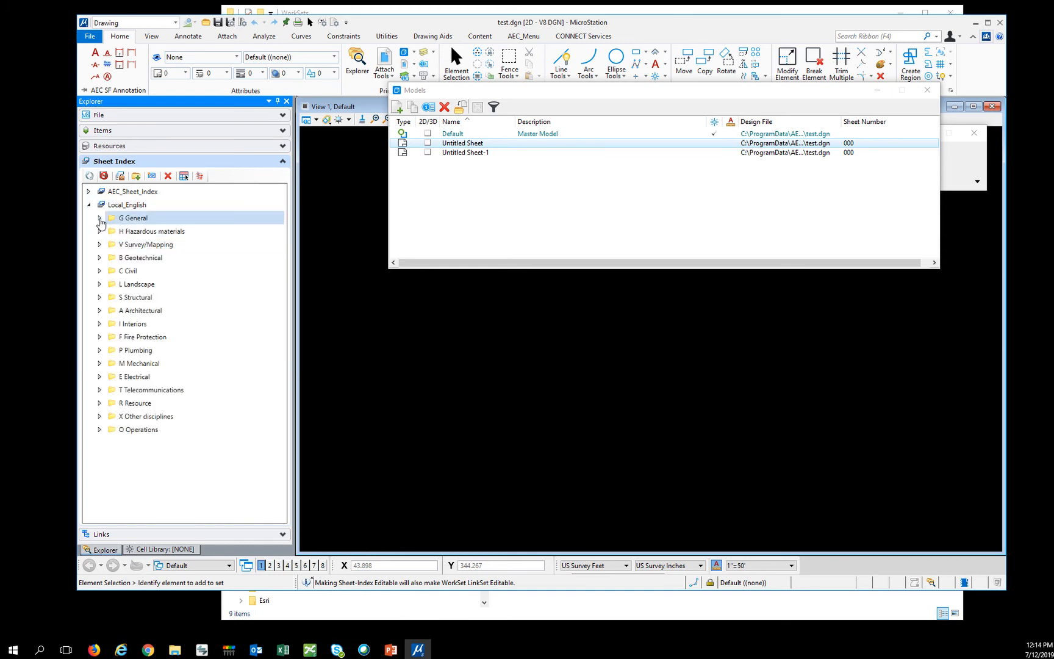
# Expand G General and try adding a sheet, hitting the 'does not belong to active WorkSet' alert
pyautogui.click(100, 218)
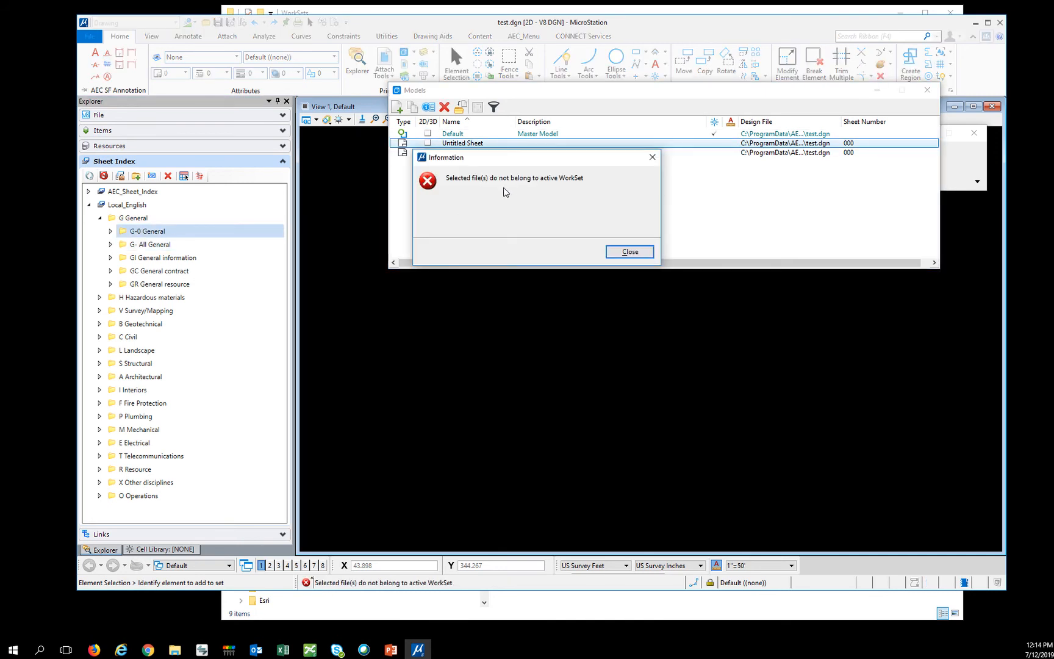
pyautogui.moveTo(568, 191)
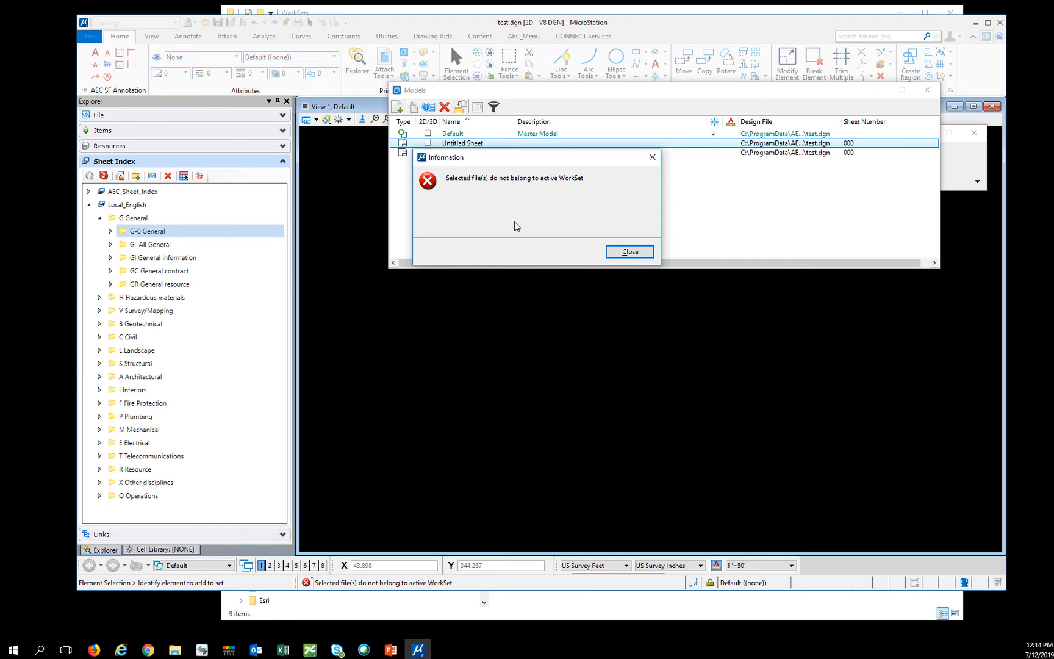
pyautogui.moveTo(531, 206)
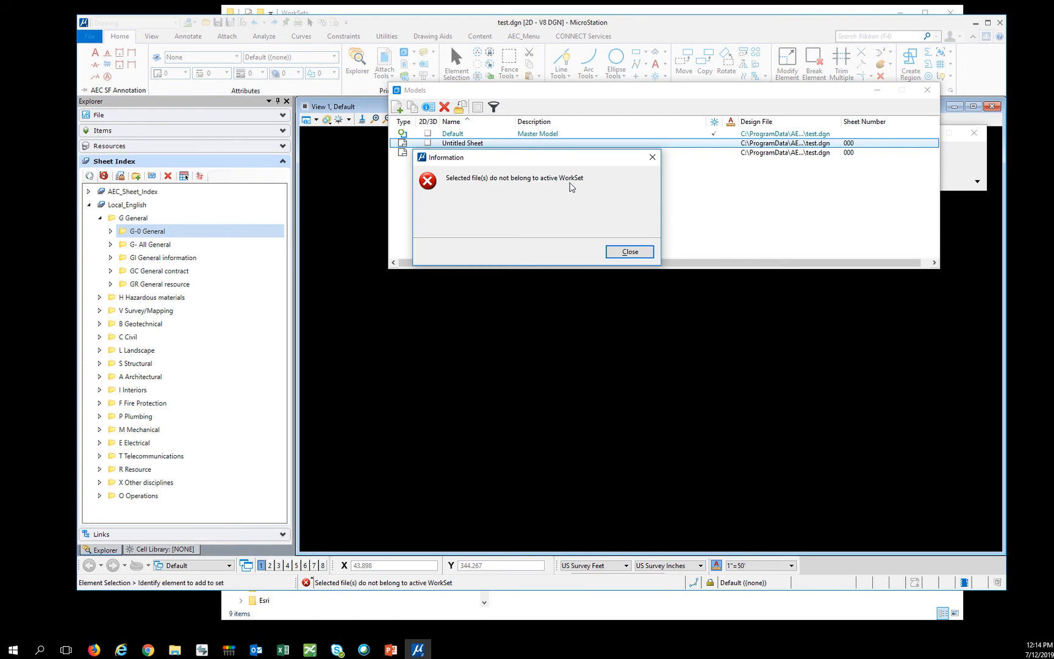
pyautogui.moveTo(569, 204)
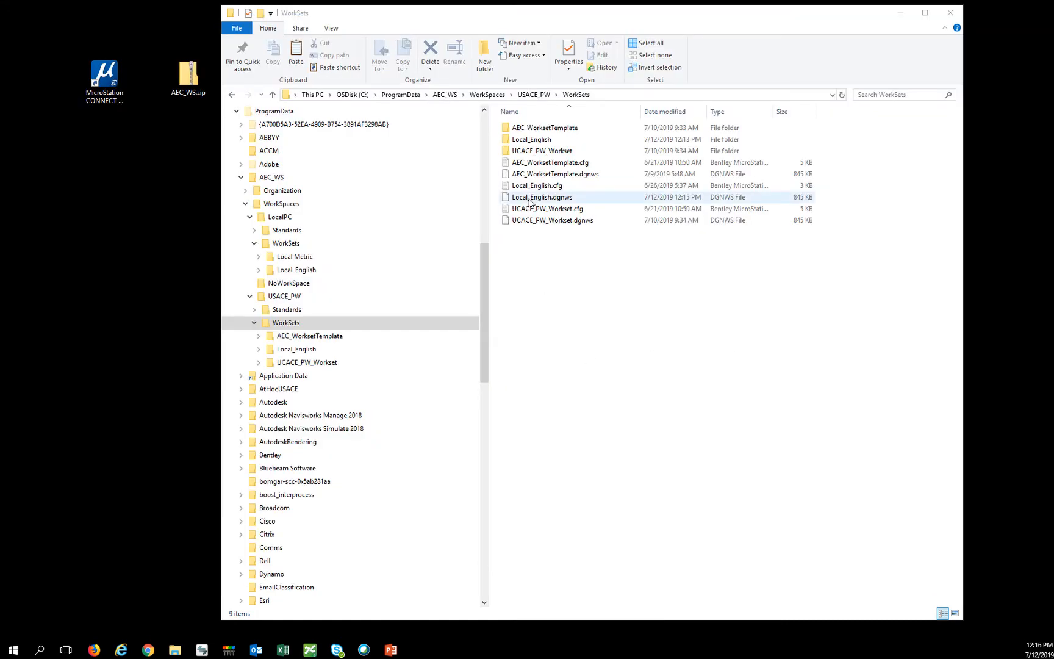
# Check Local_English.dgnws in USACE_PW WorkSets, then relaunch MicroStation CONNECT Edition
pyautogui.click(285, 322)
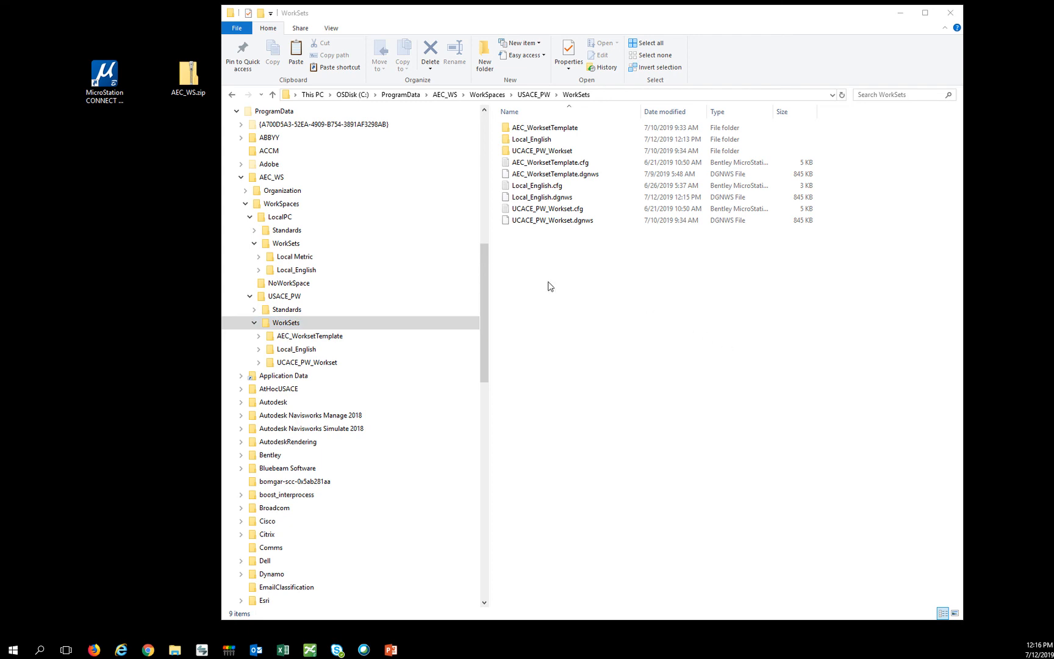
pyautogui.click(104, 77)
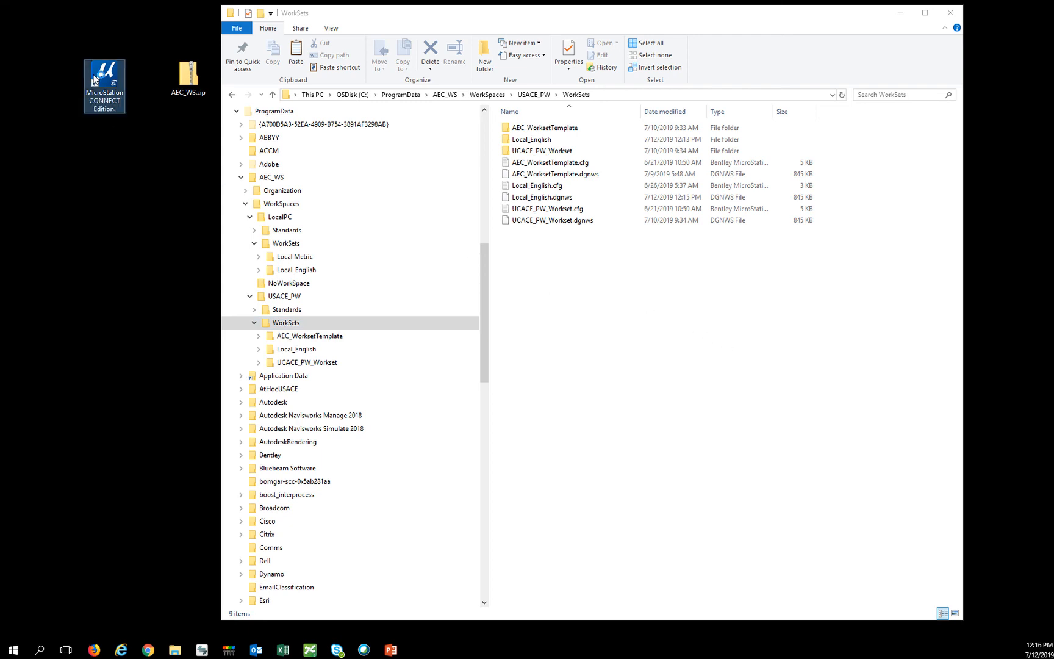
pyautogui.doubleClick(103, 78)
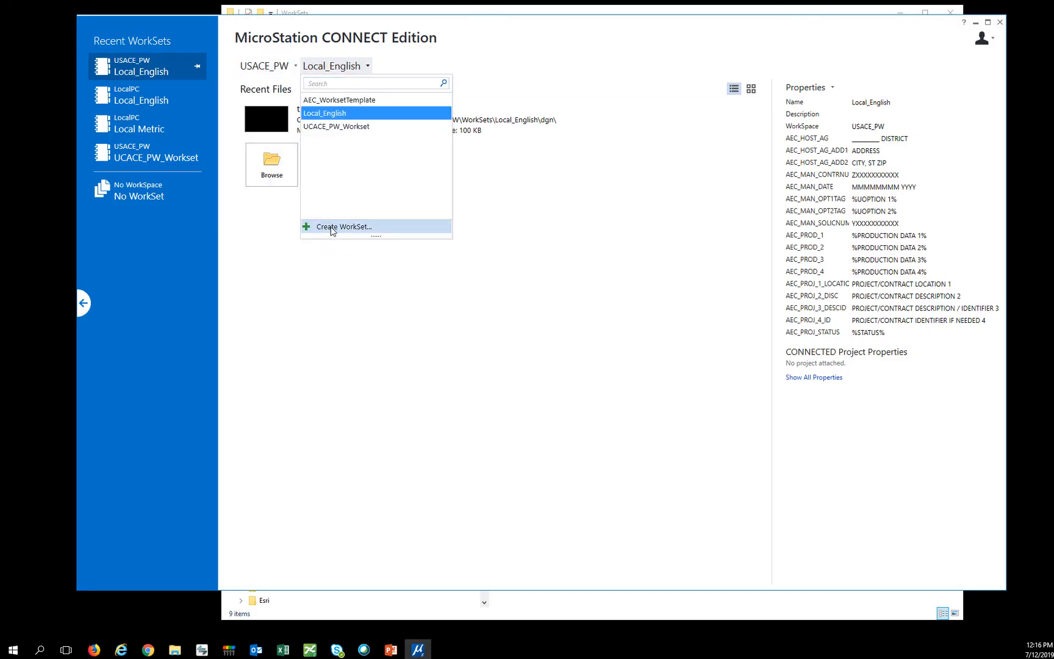
# Name the new WorkSet New_Local_English, keeping the Local_English template, and confirm
pyautogui.click(344, 227)
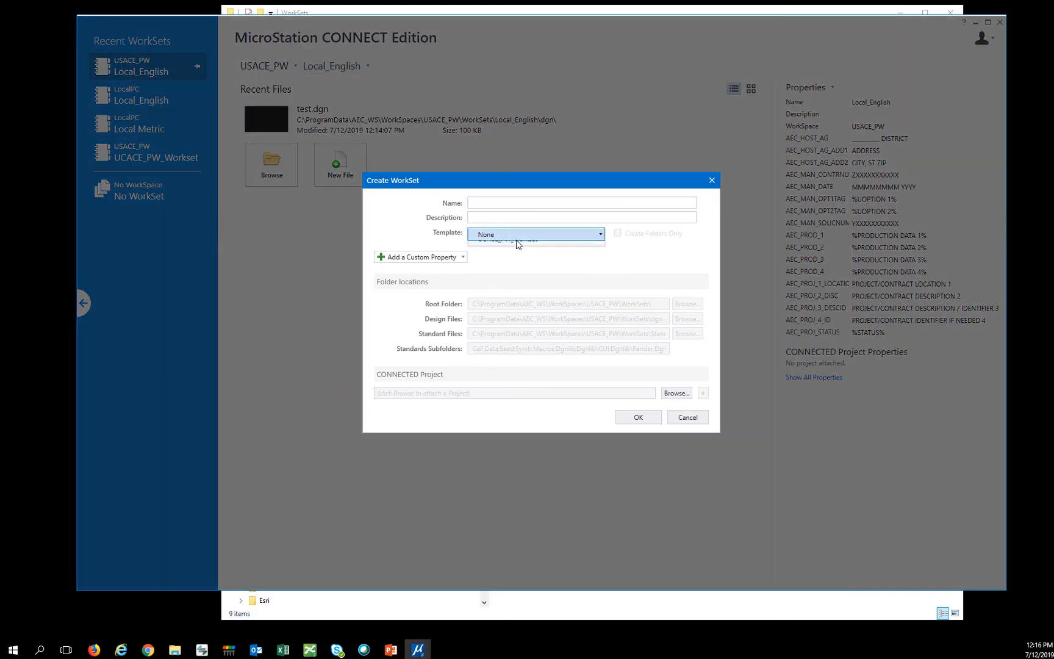
pyautogui.click(507, 239)
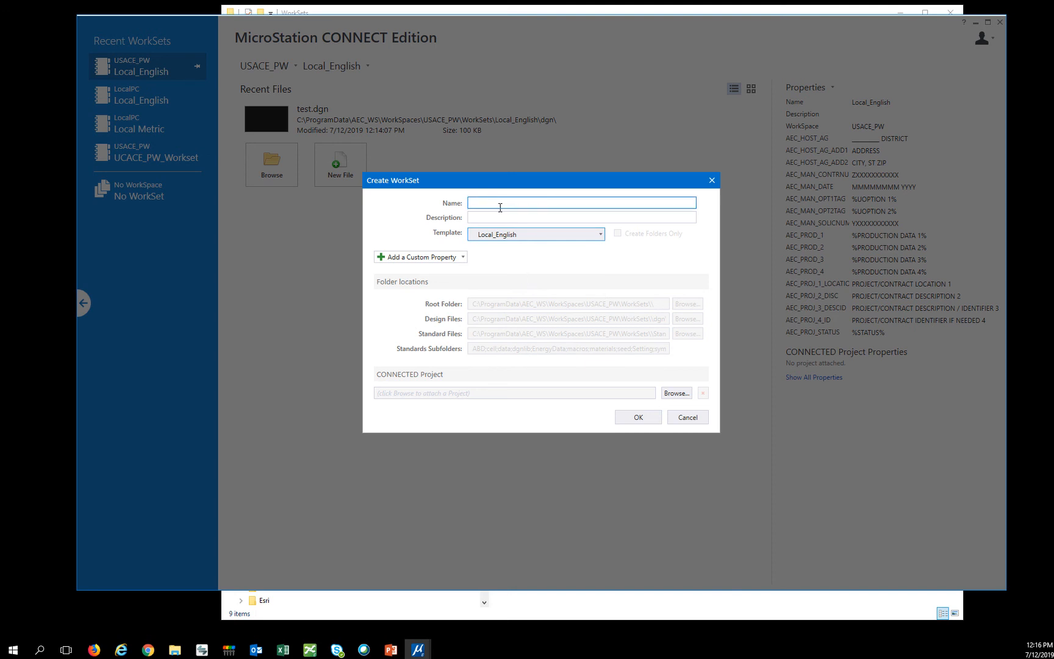
pyautogui.moveTo(570, 278)
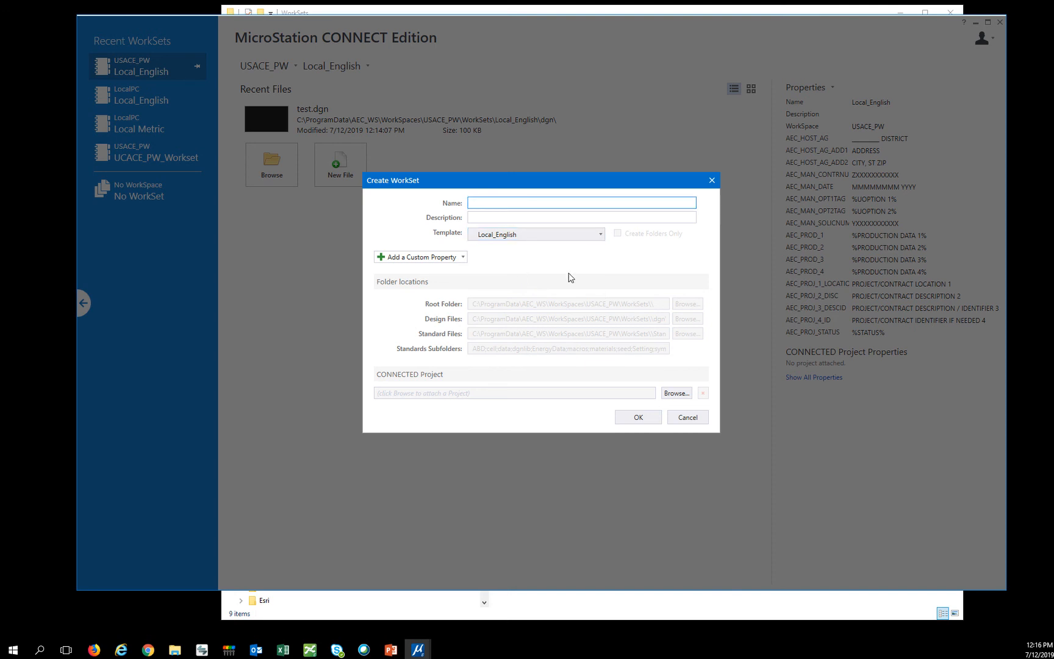
pyautogui.write('New_Local_Eng')
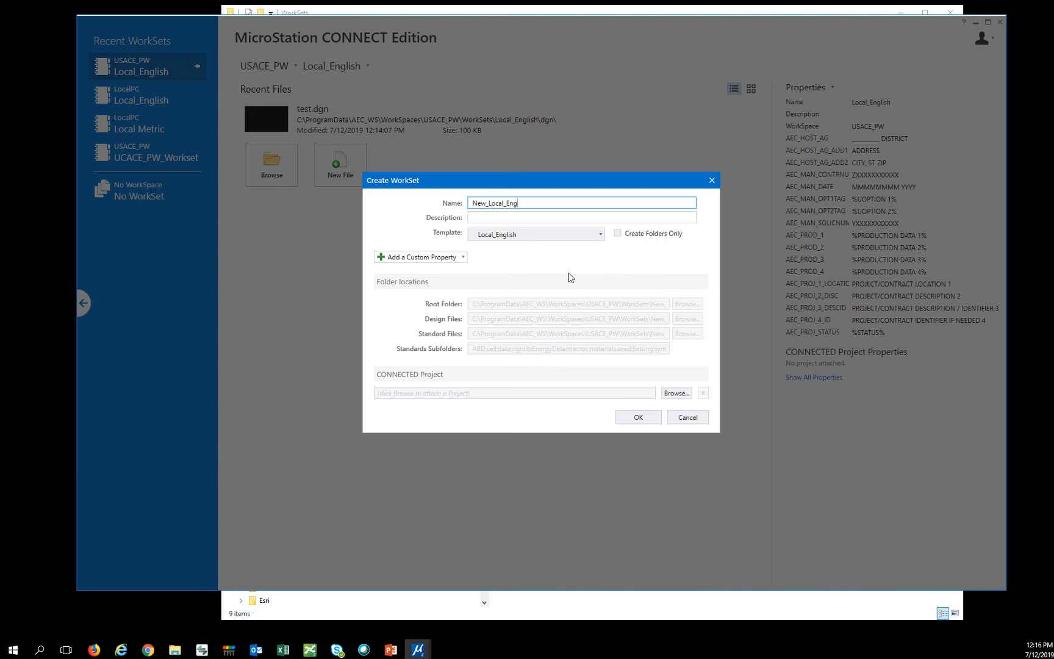
pyautogui.write('ish')
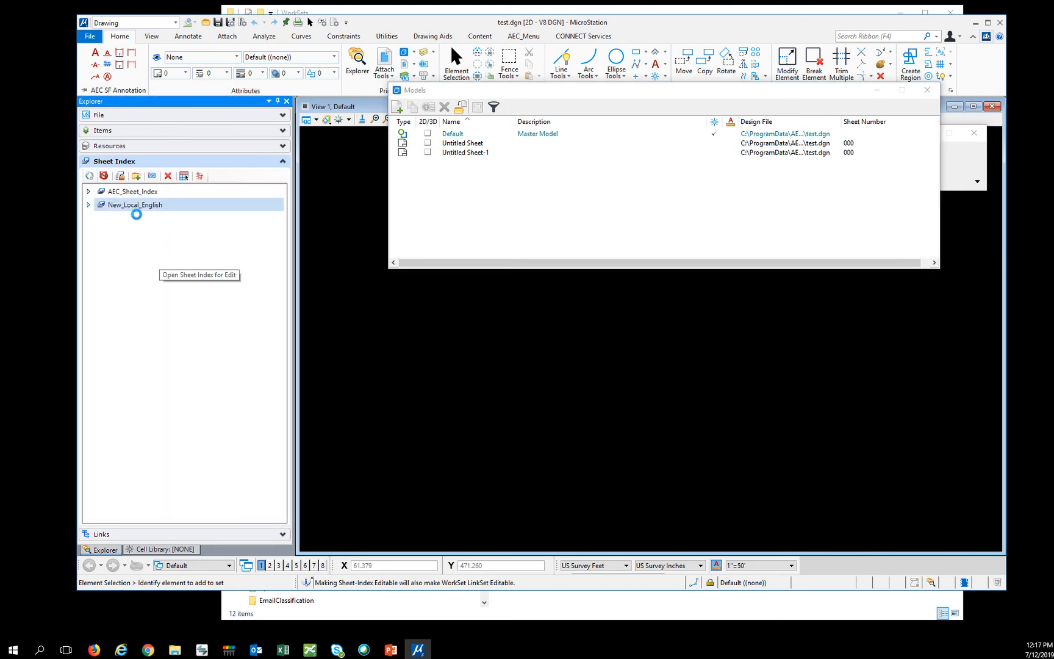
# Expand New_Local_English and its G General folder, then select a General subfolder
pyautogui.click(88, 205)
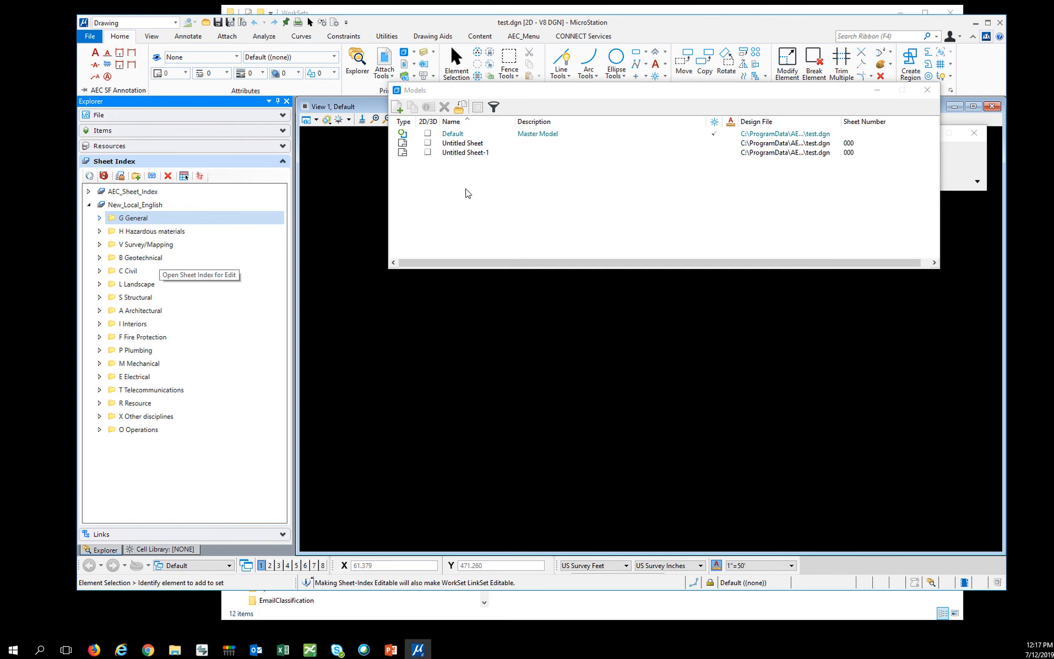
pyautogui.click(99, 219)
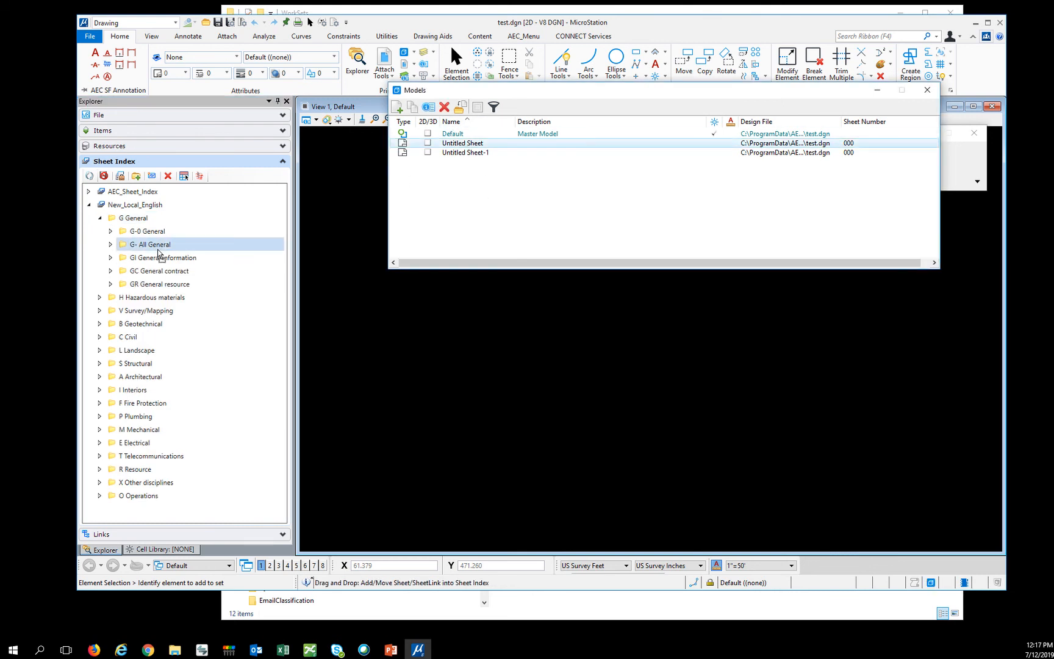
pyautogui.click(145, 232)
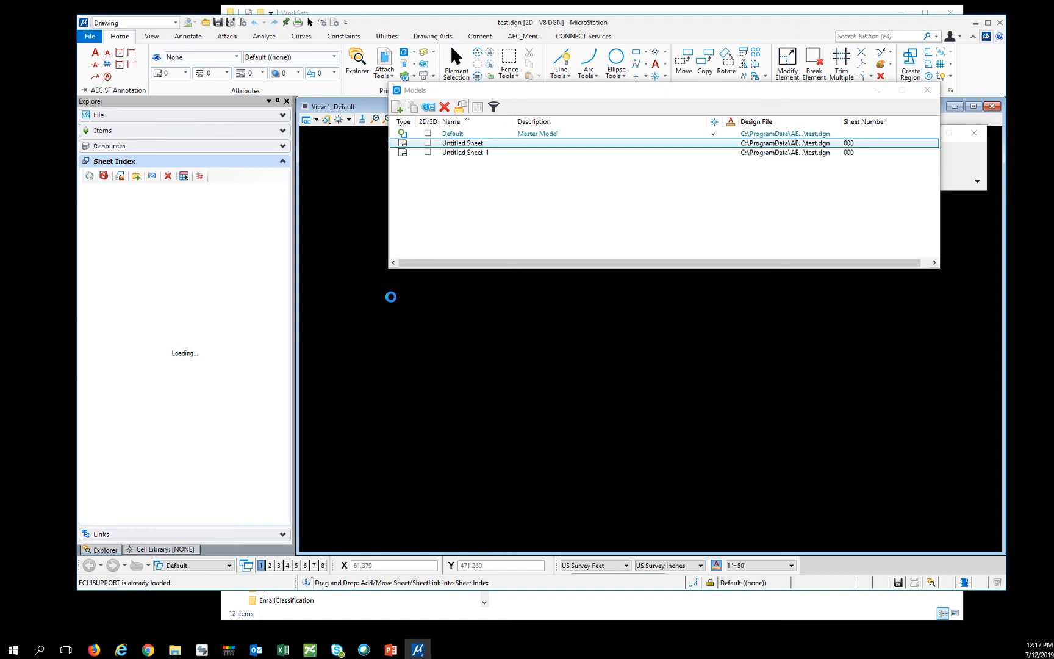
pyautogui.moveTo(212, 253)
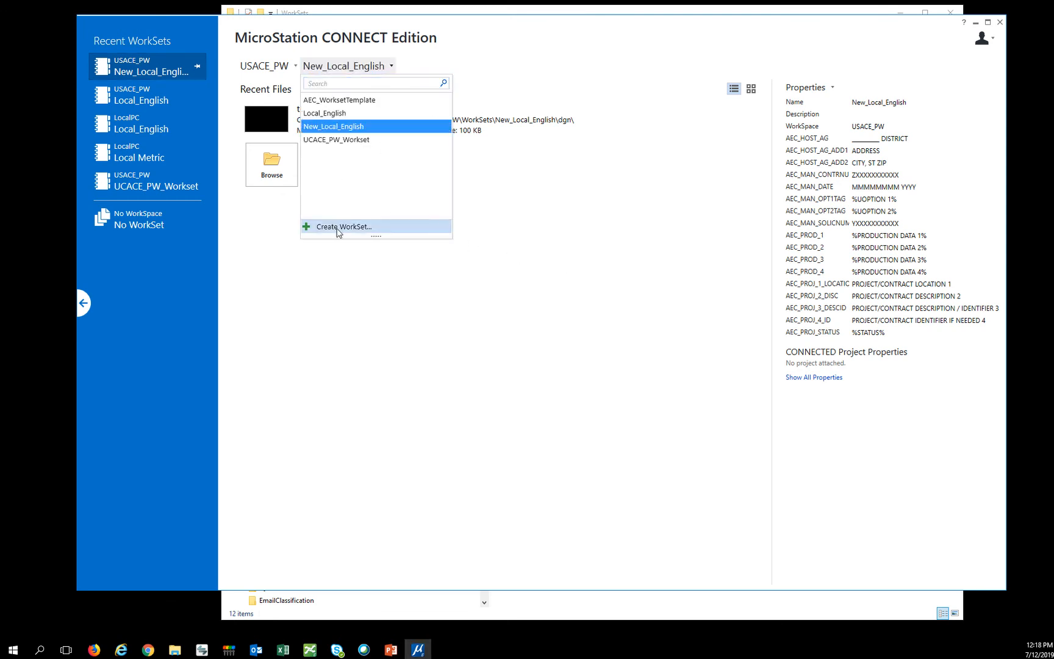
# Create a WorkSet named Test with Template set to None
pyautogui.click(345, 227)
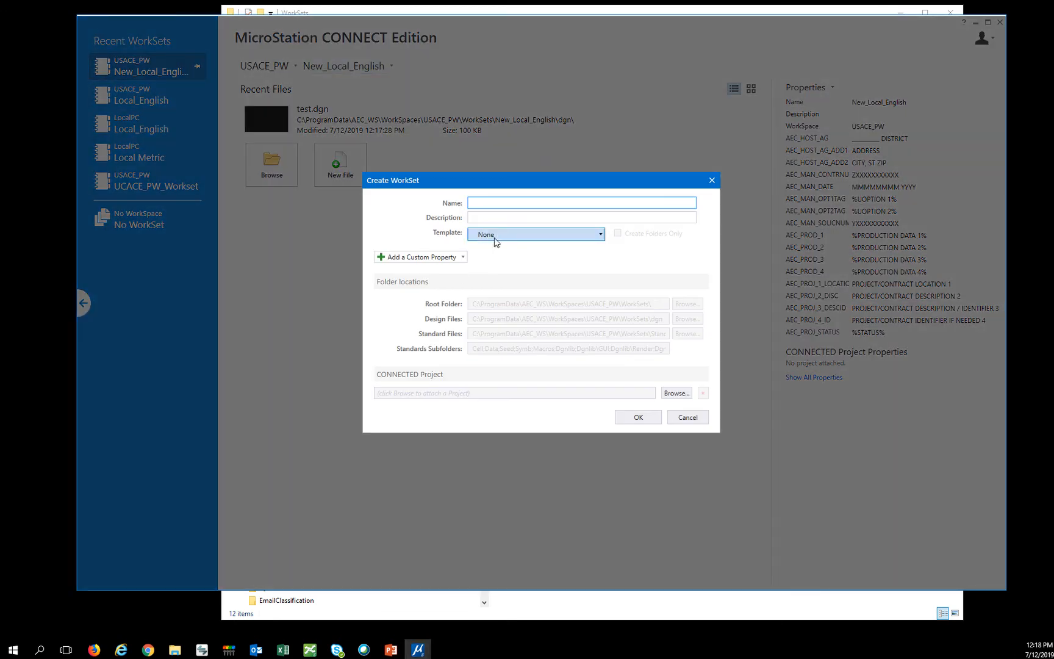
pyautogui.click(580, 202)
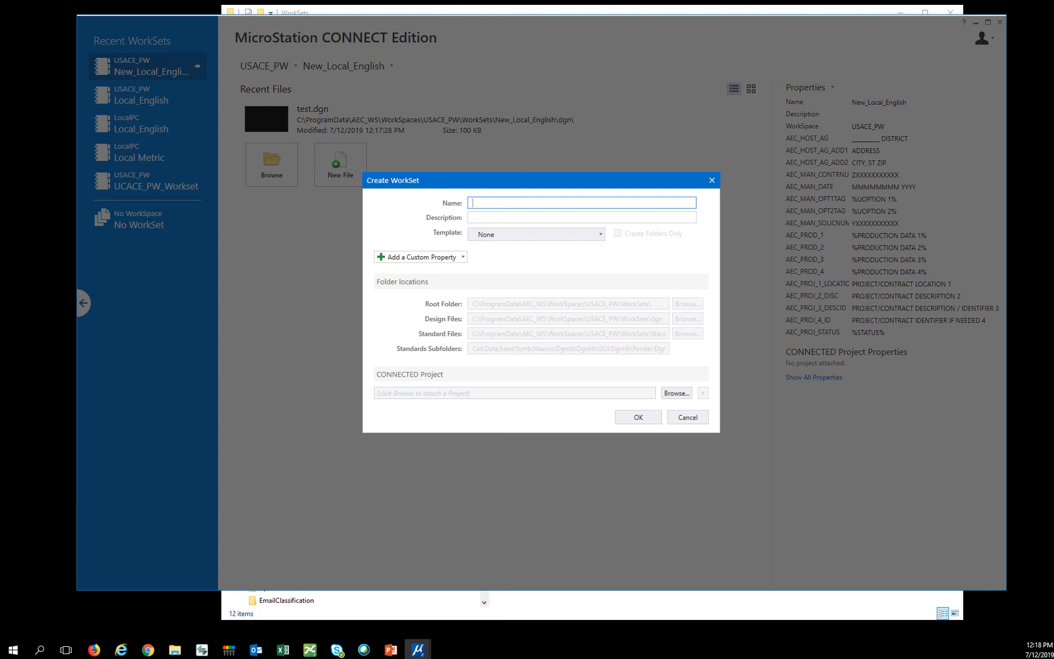
pyautogui.write('Test')
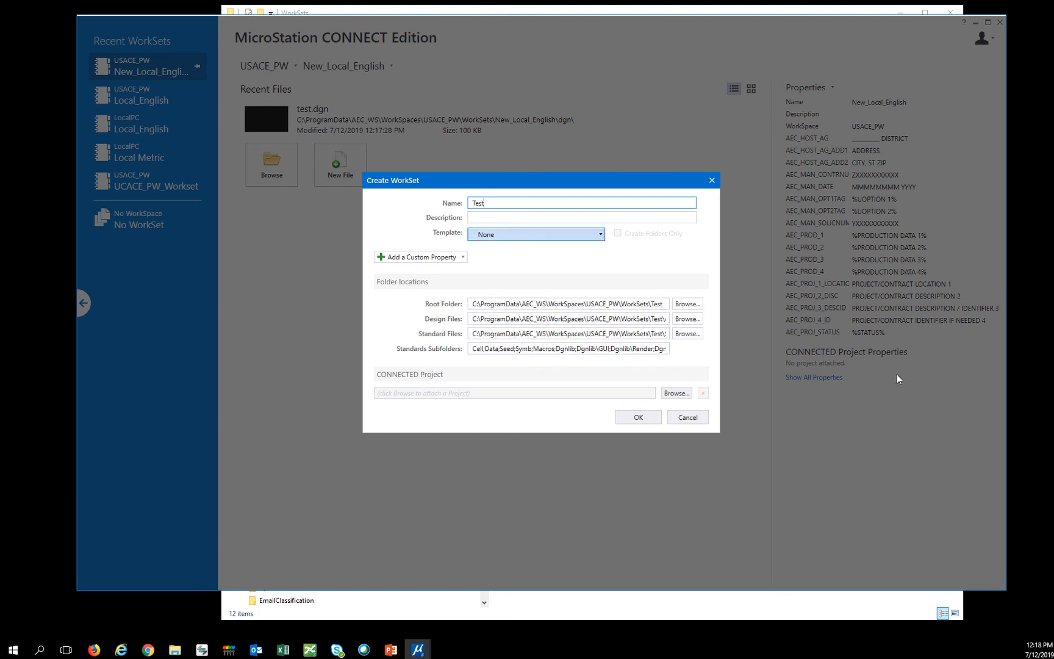
pyautogui.click(635, 418)
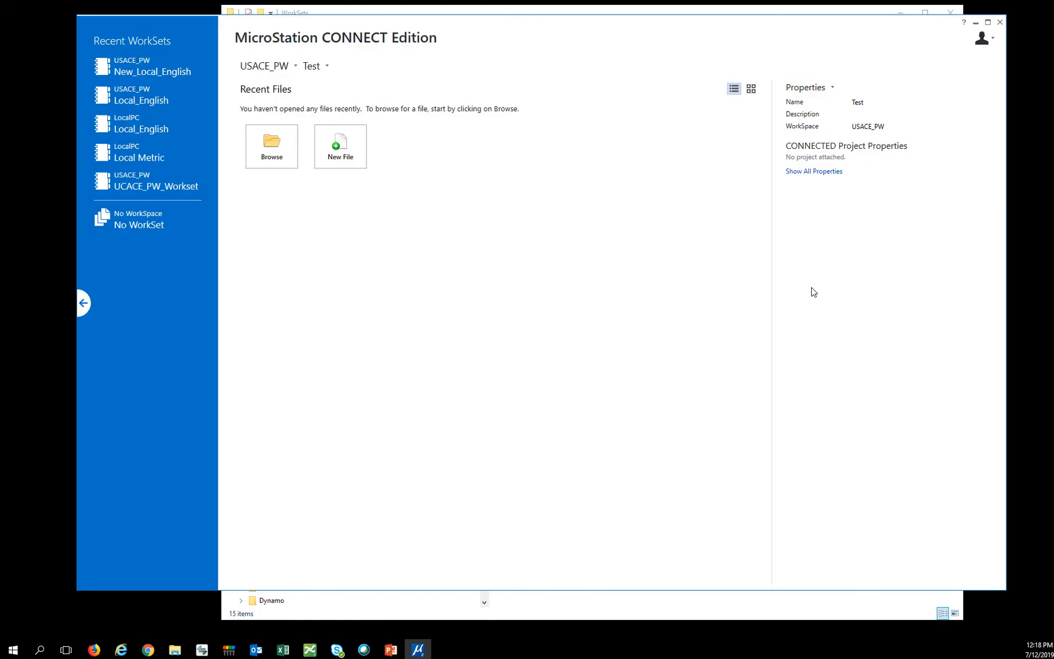
pyautogui.moveTo(783, 93)
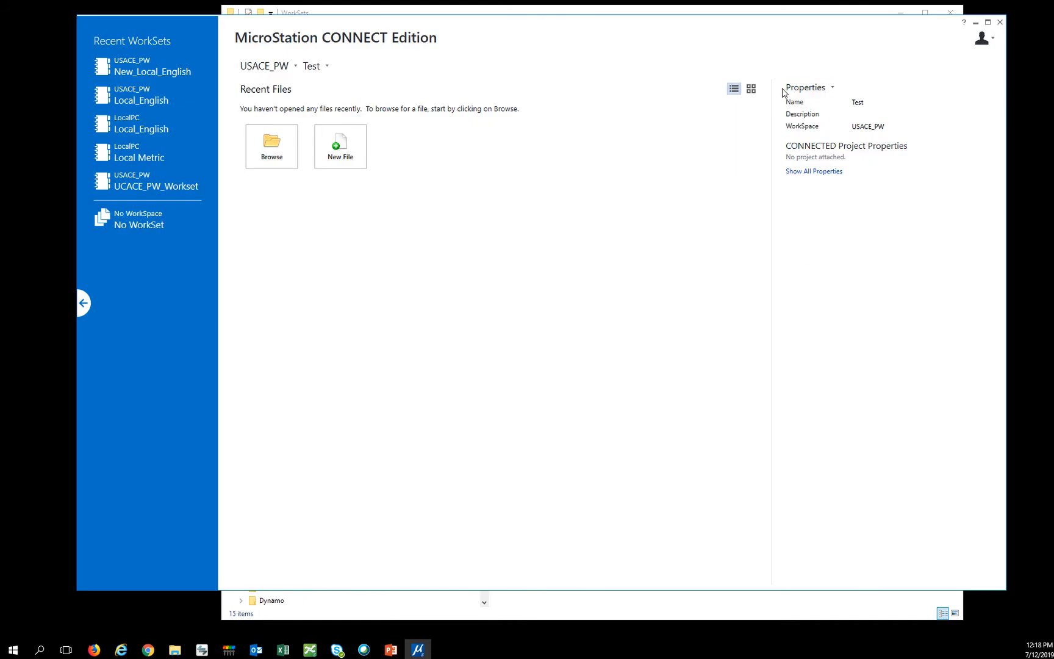
pyautogui.moveTo(612, 293)
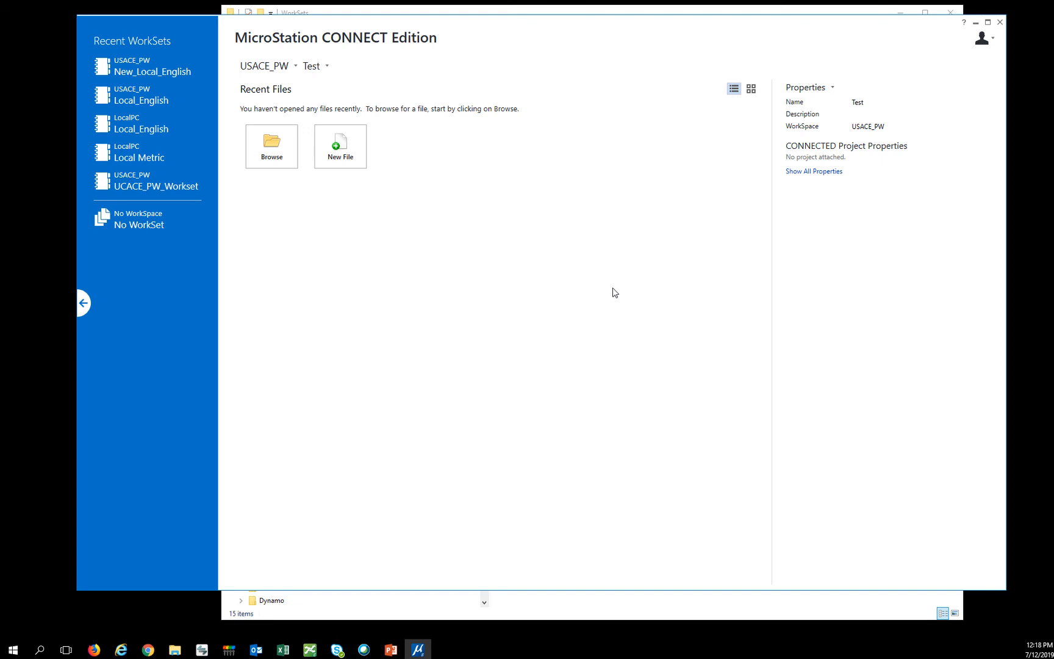
pyautogui.moveTo(639, 302)
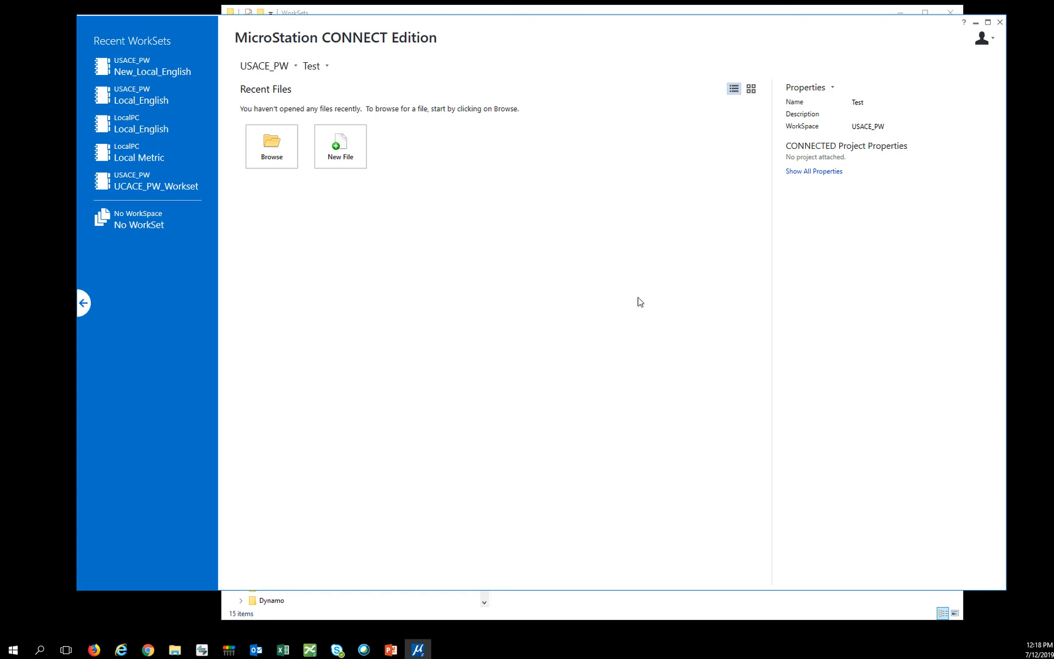
pyautogui.moveTo(810, 265)
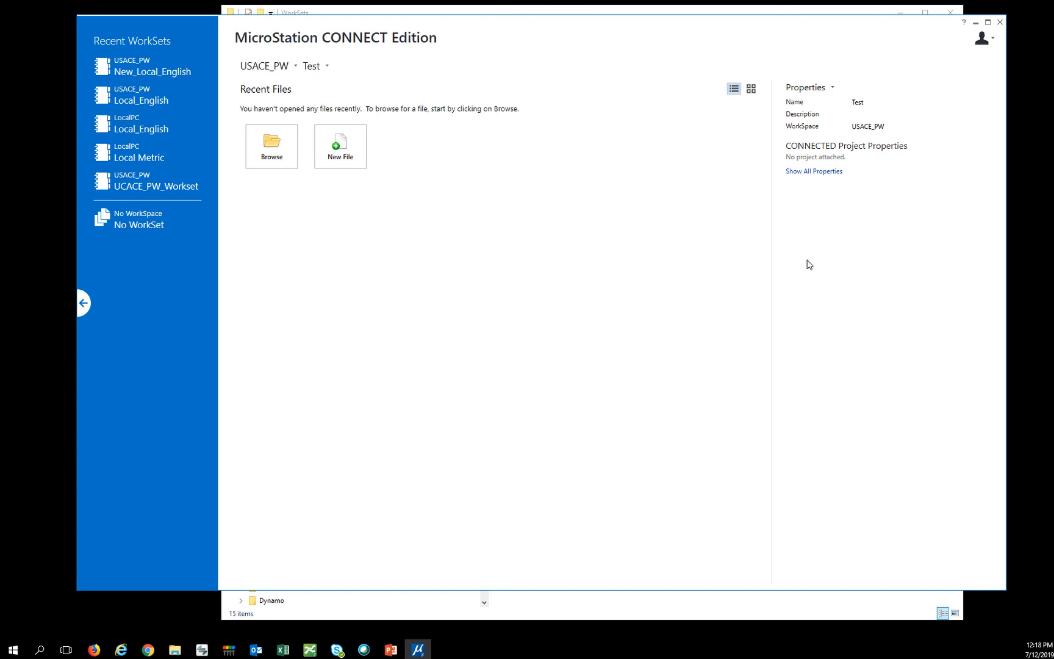
pyautogui.moveTo(835, 289)
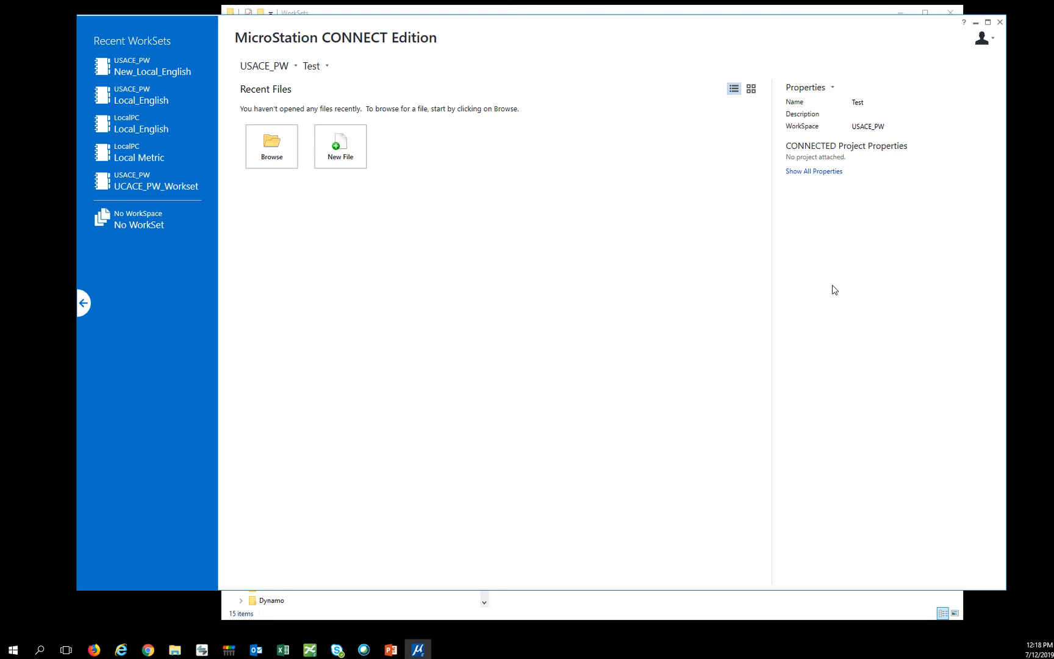
pyautogui.moveTo(844, 274)
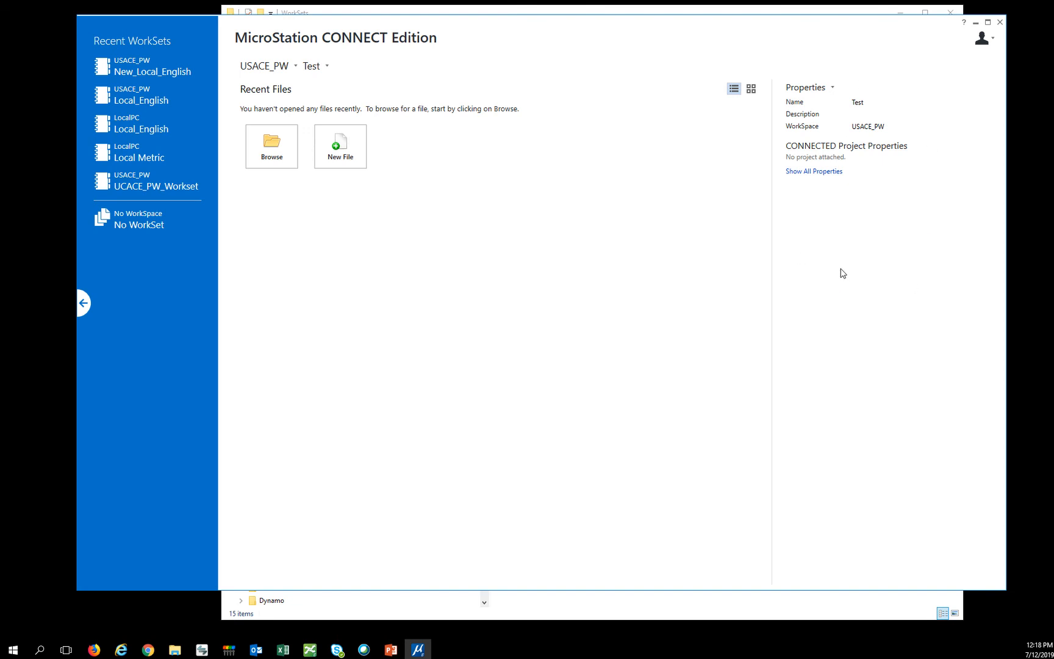
pyautogui.moveTo(823, 350)
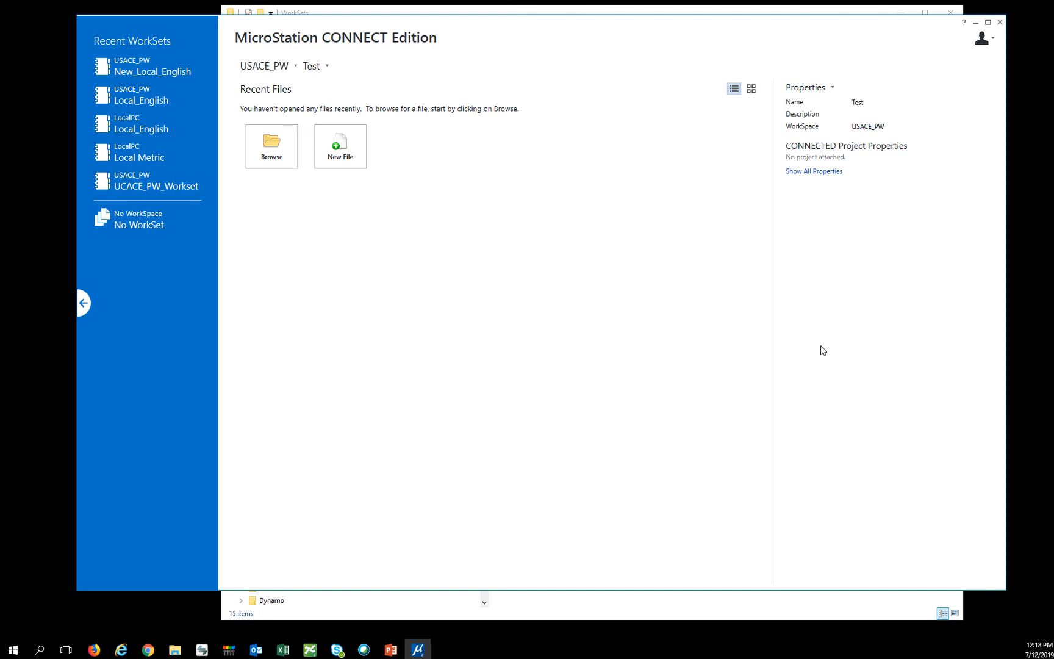
pyautogui.moveTo(881, 137)
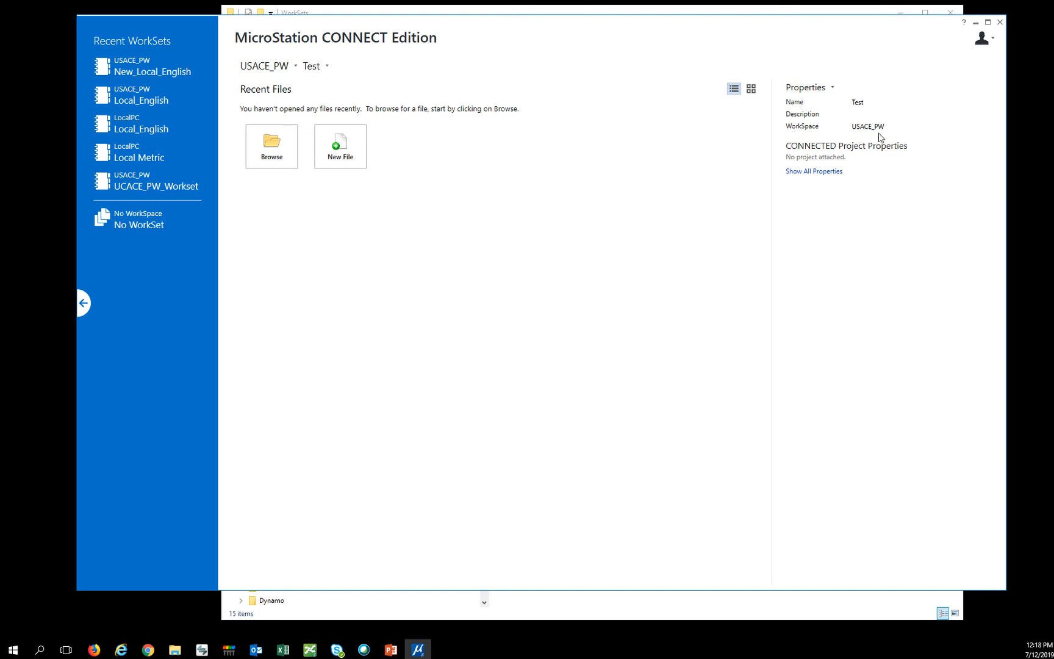
pyautogui.moveTo(415, 144)
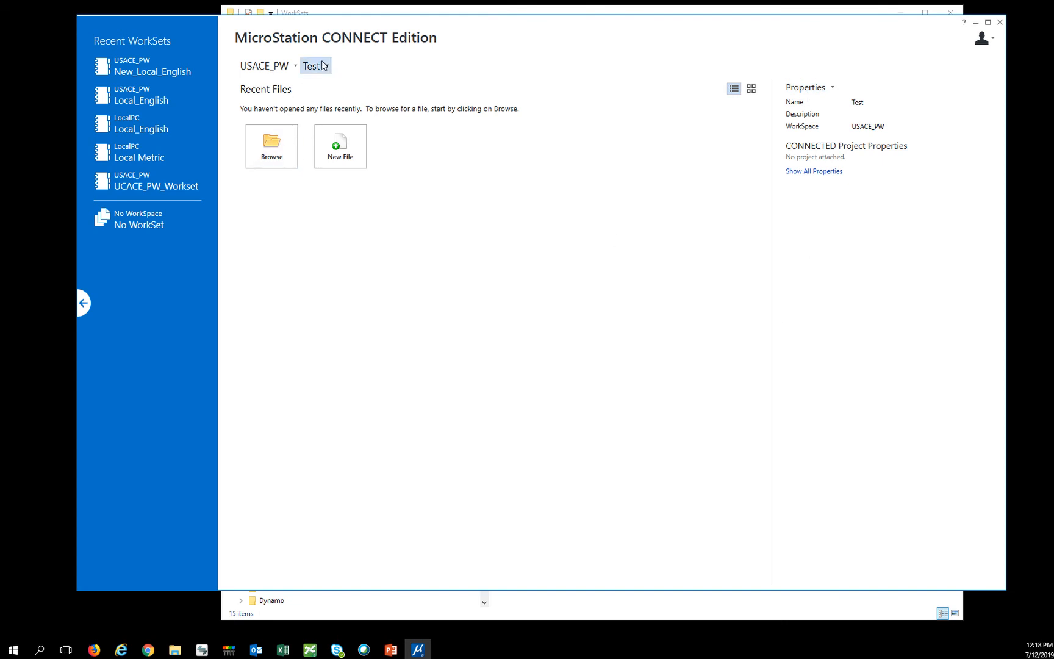
pyautogui.click(325, 65)
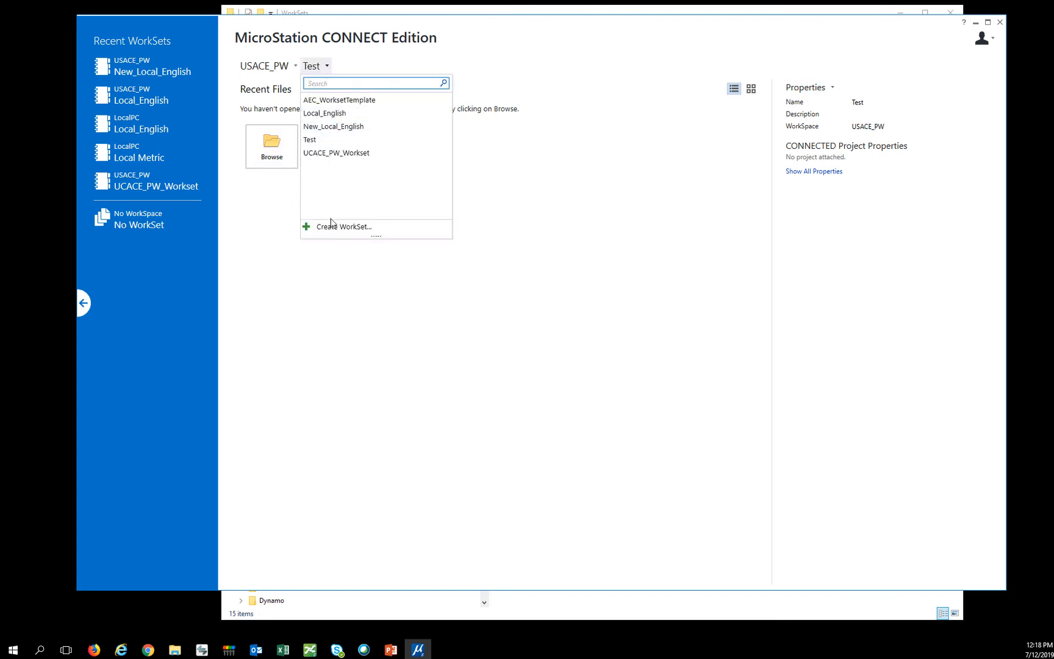
pyautogui.click(317, 64)
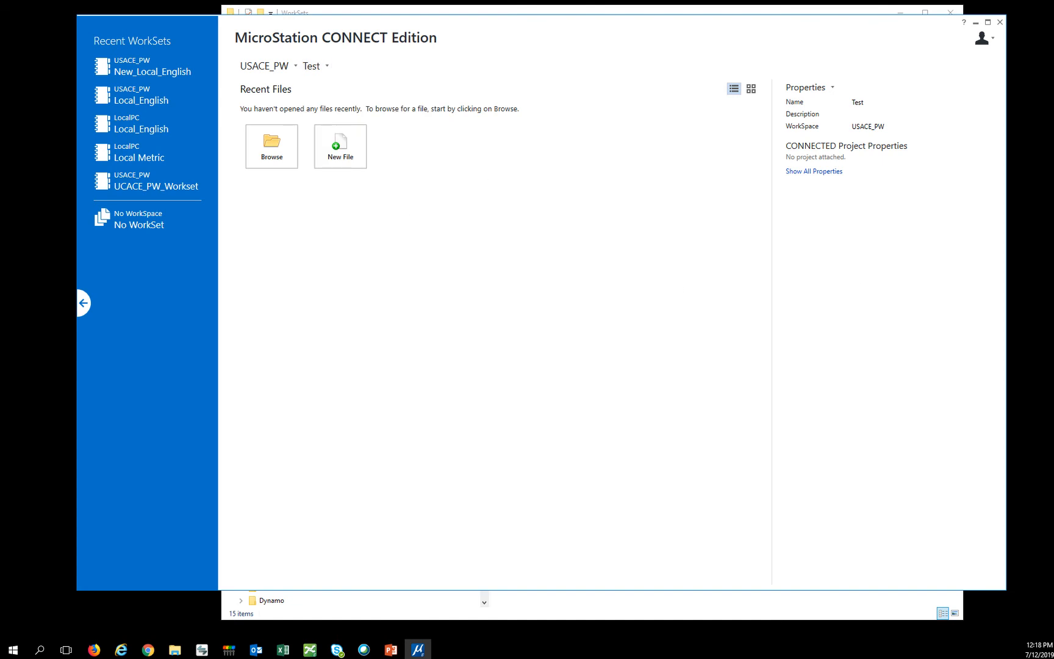